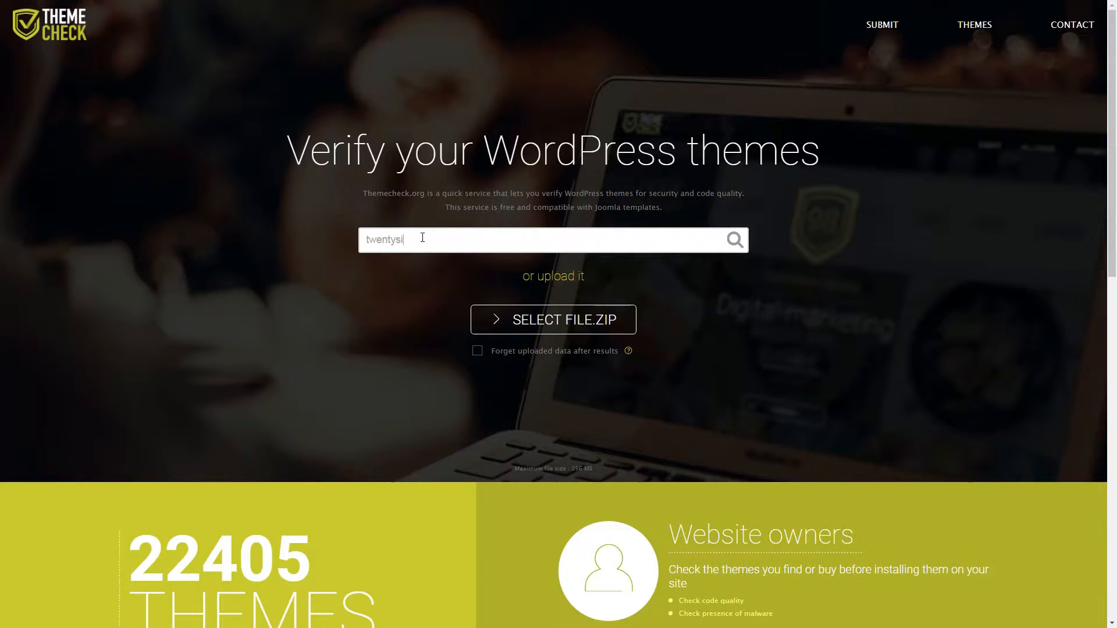
Search themecheck.org for the twentysixteen theme, then for zerif
text(xteen)
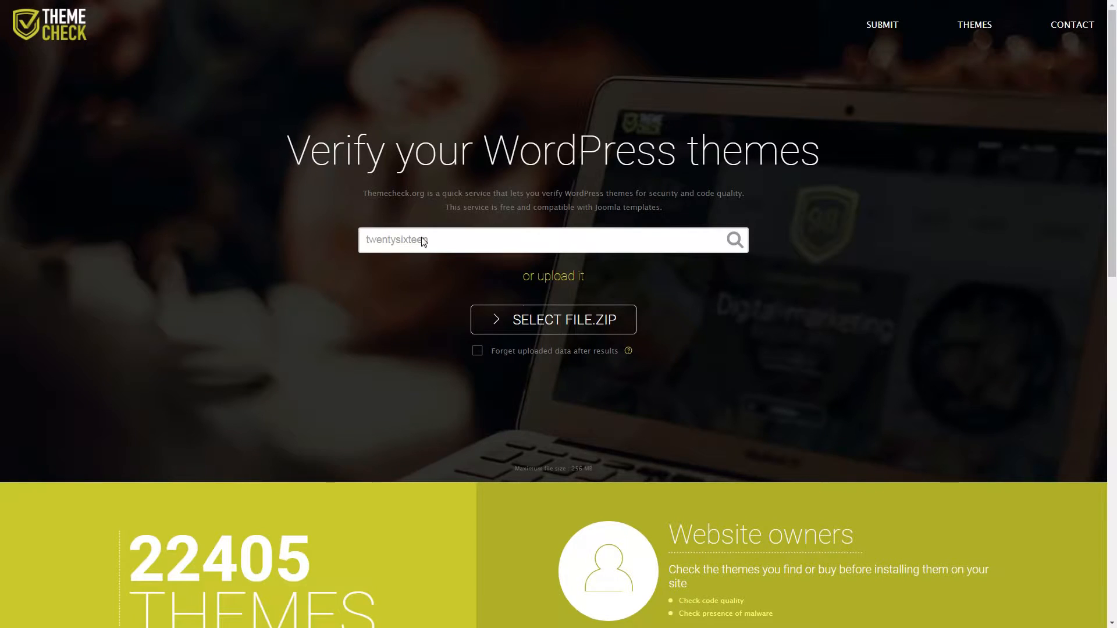
click(734, 240)
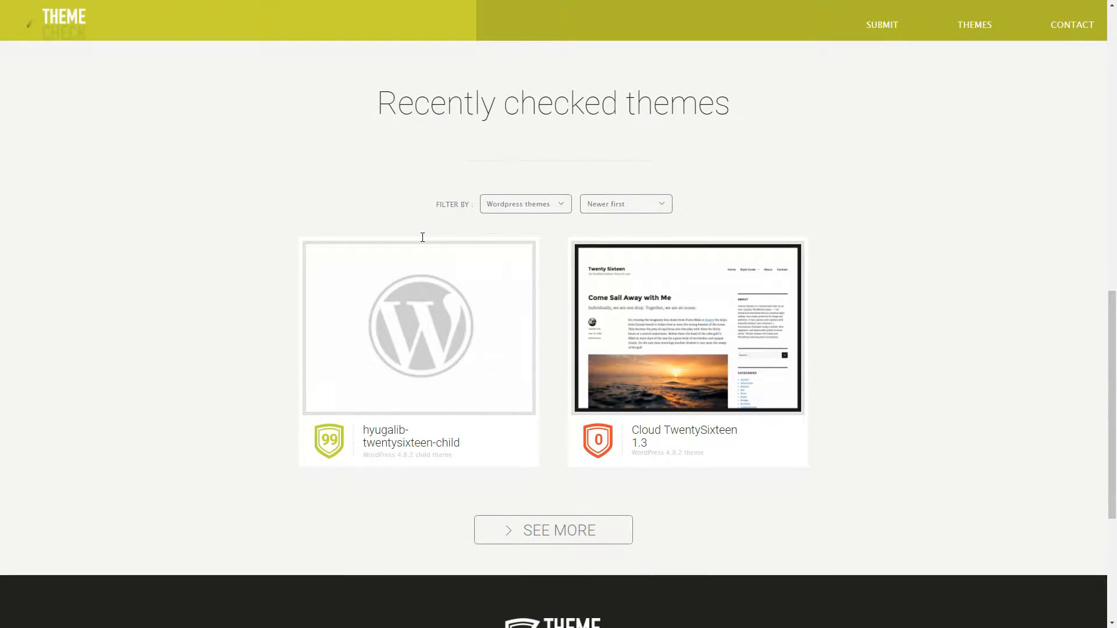
mouse_move(691, 341)
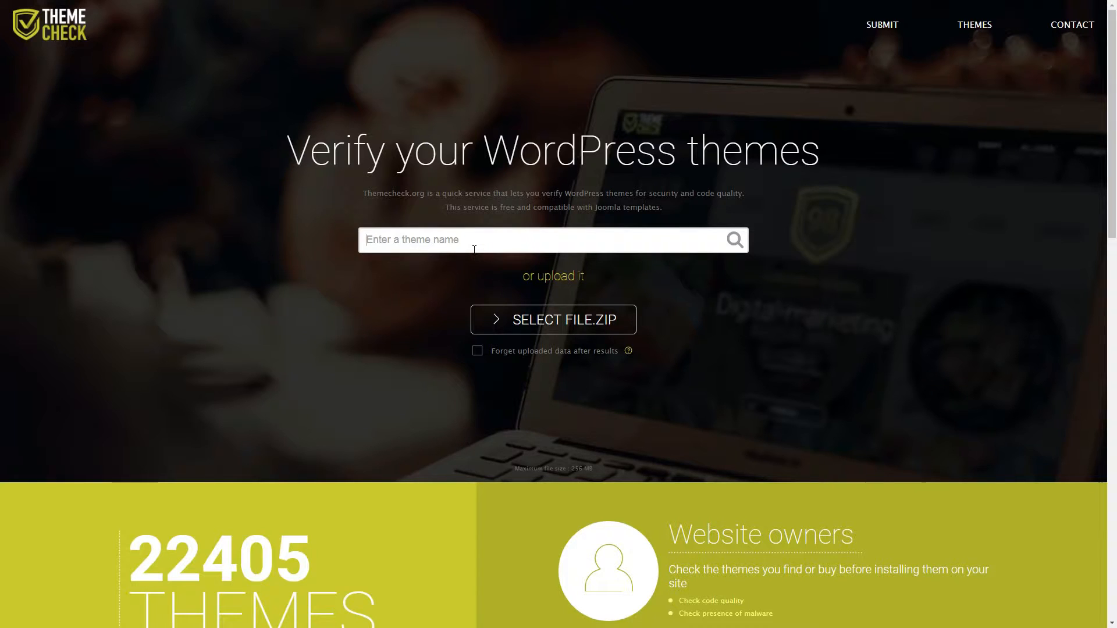
text(zerif)
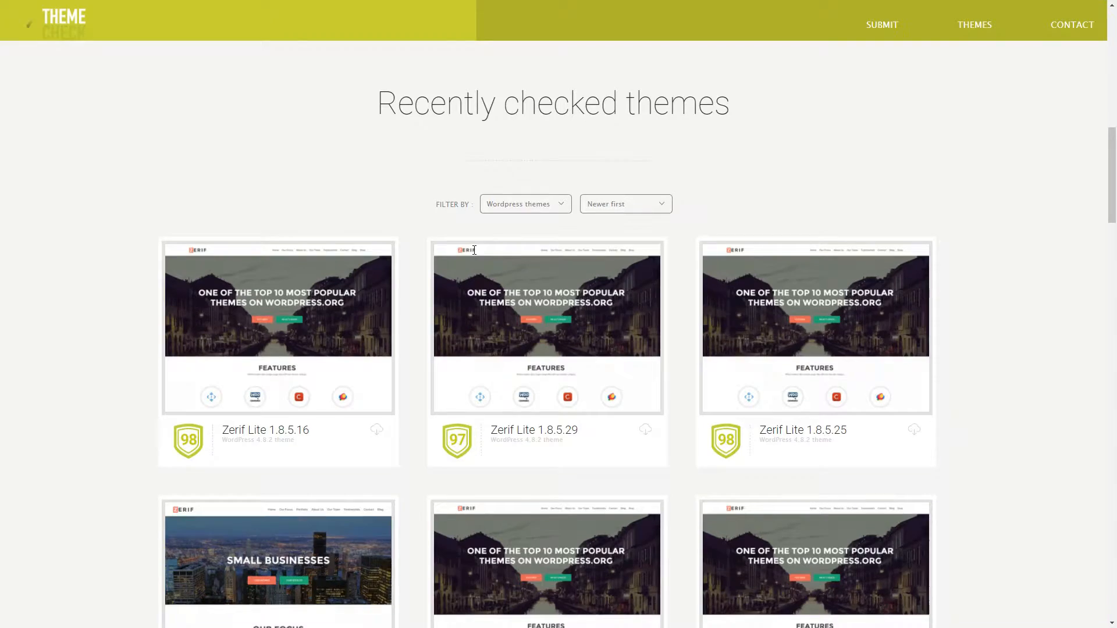
Review Zerif Lite 1.8.5.16's validation results, score 98 with 2 warnings, including the last update date
scroll(down, 3)
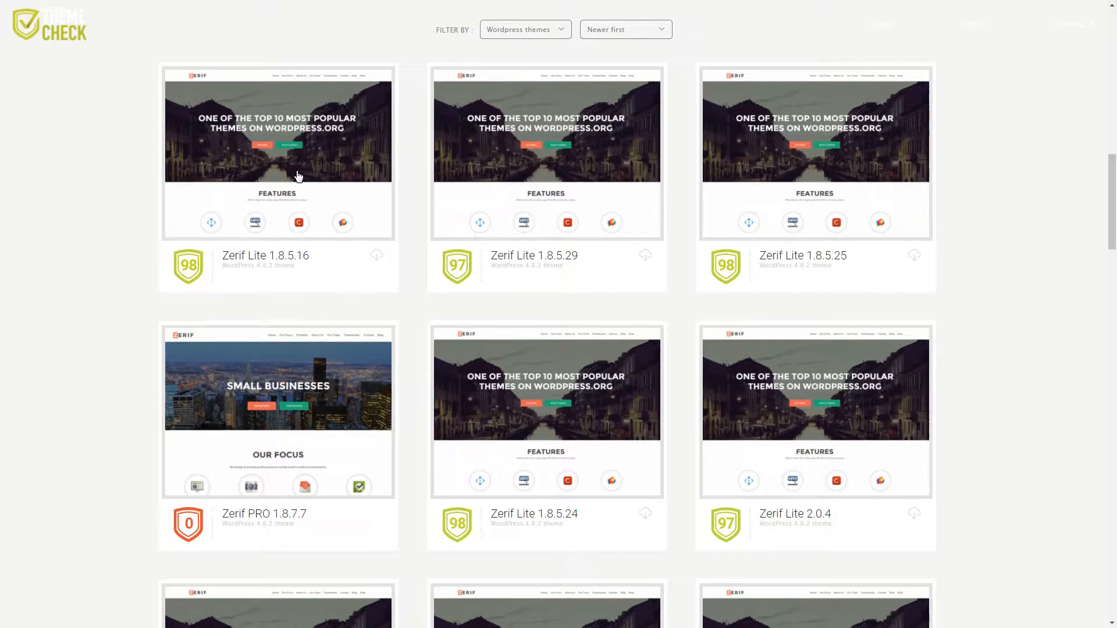
click(277, 152)
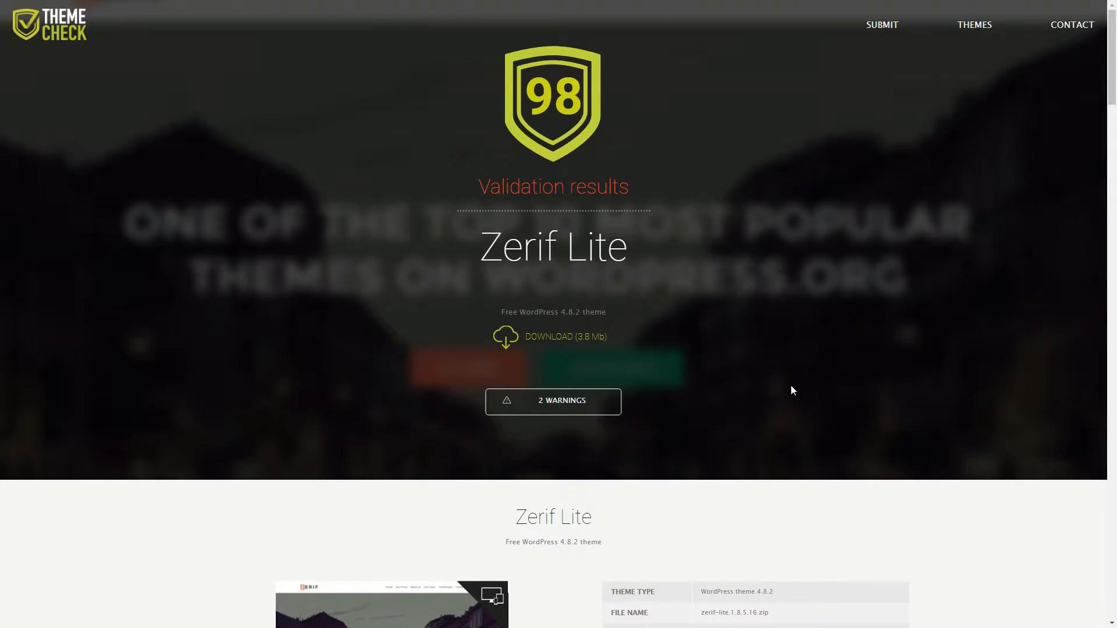
scroll(down, 3)
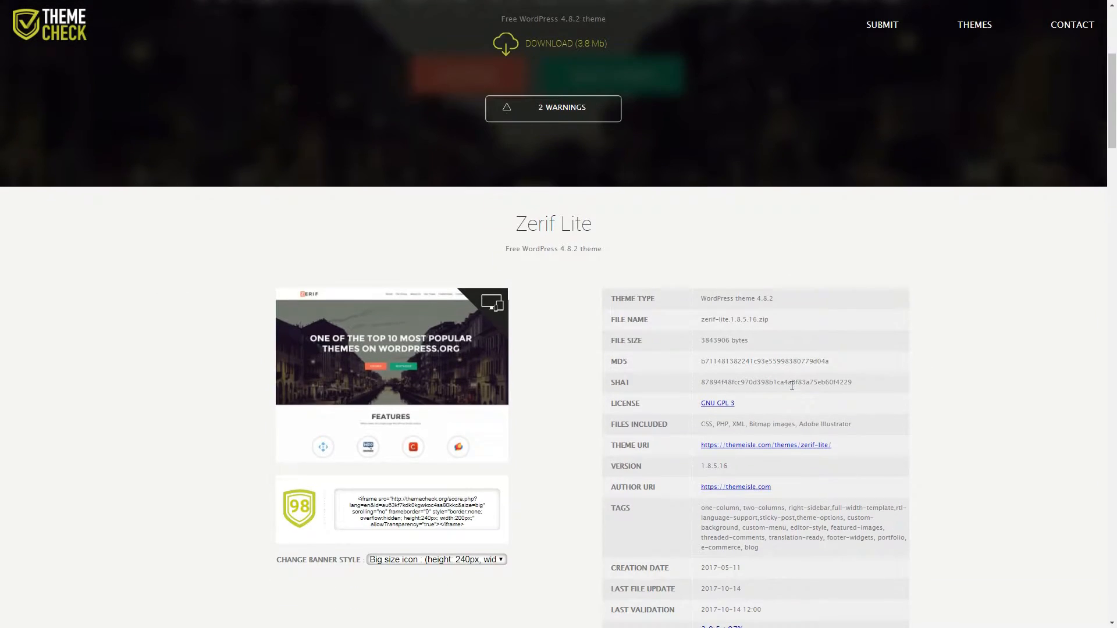
scroll(down, 3)
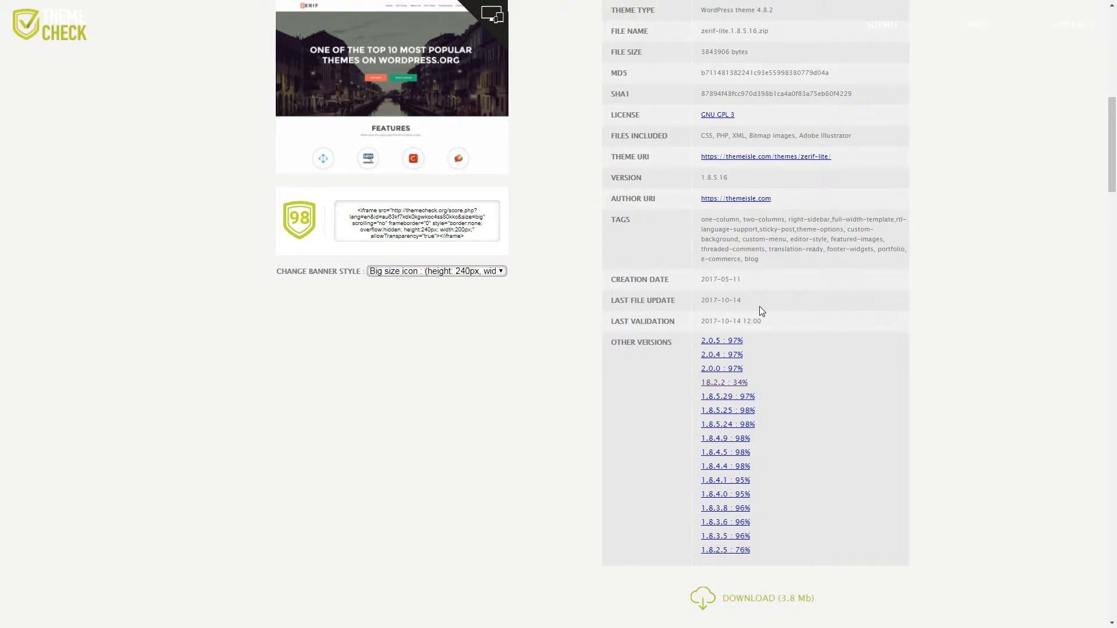
double_click(719, 300)
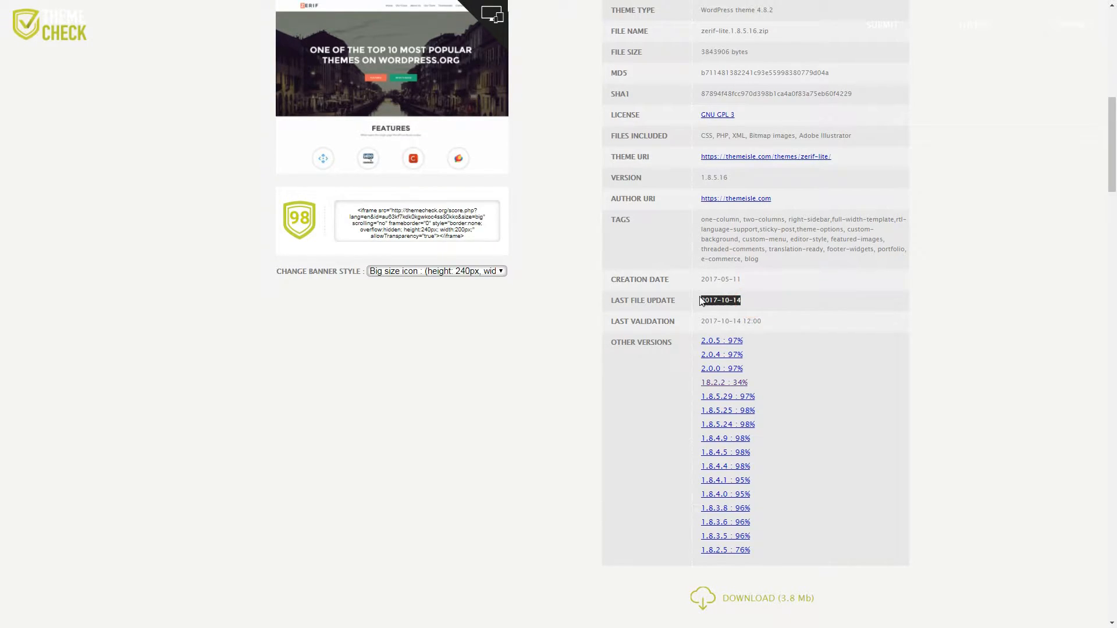
scroll(up, 3)
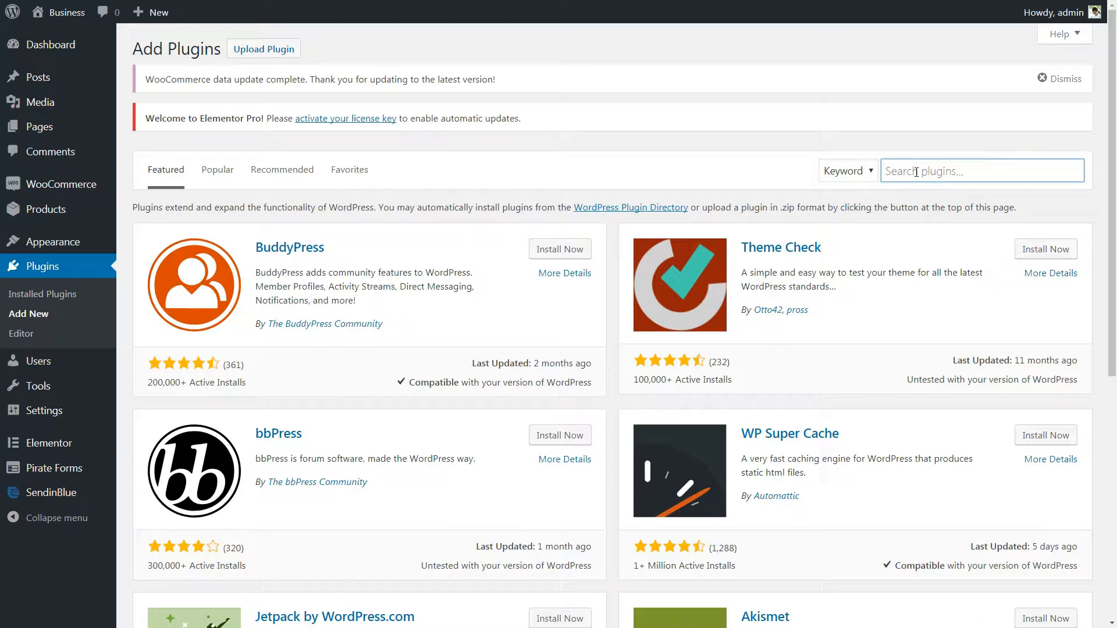
Search the WordPress plugin directory for 'theme check'
text(theme c)
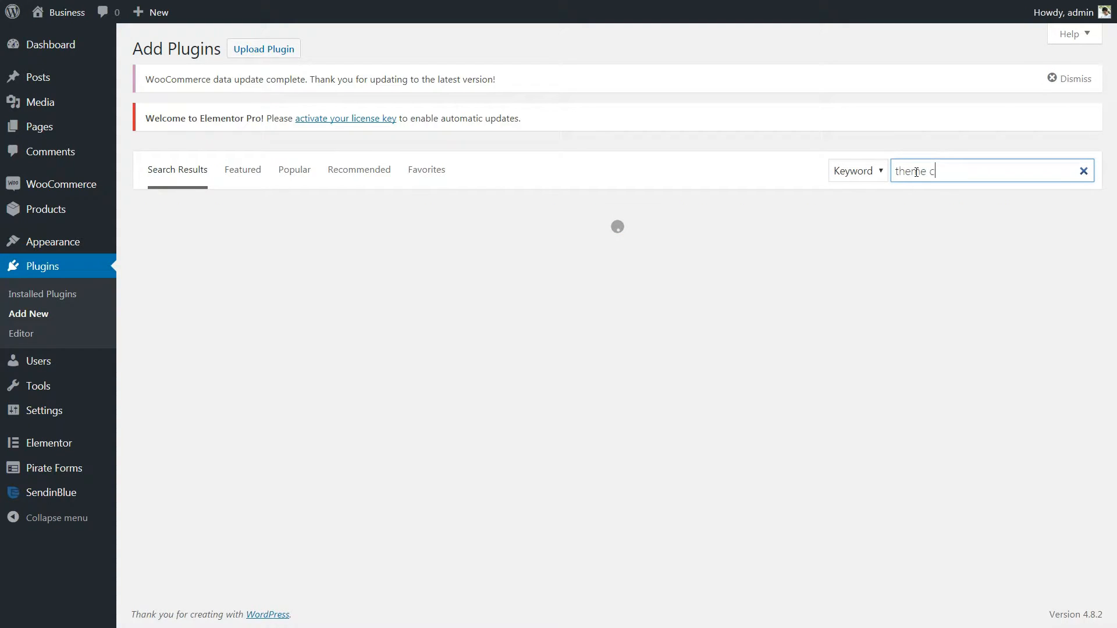
text(heck)
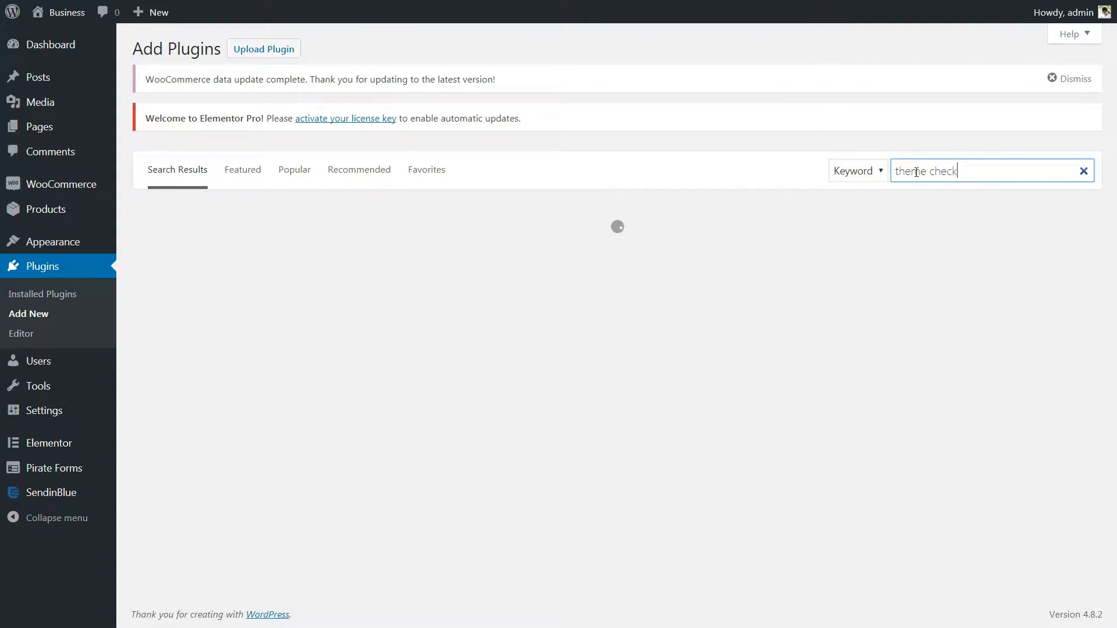
key(Return)
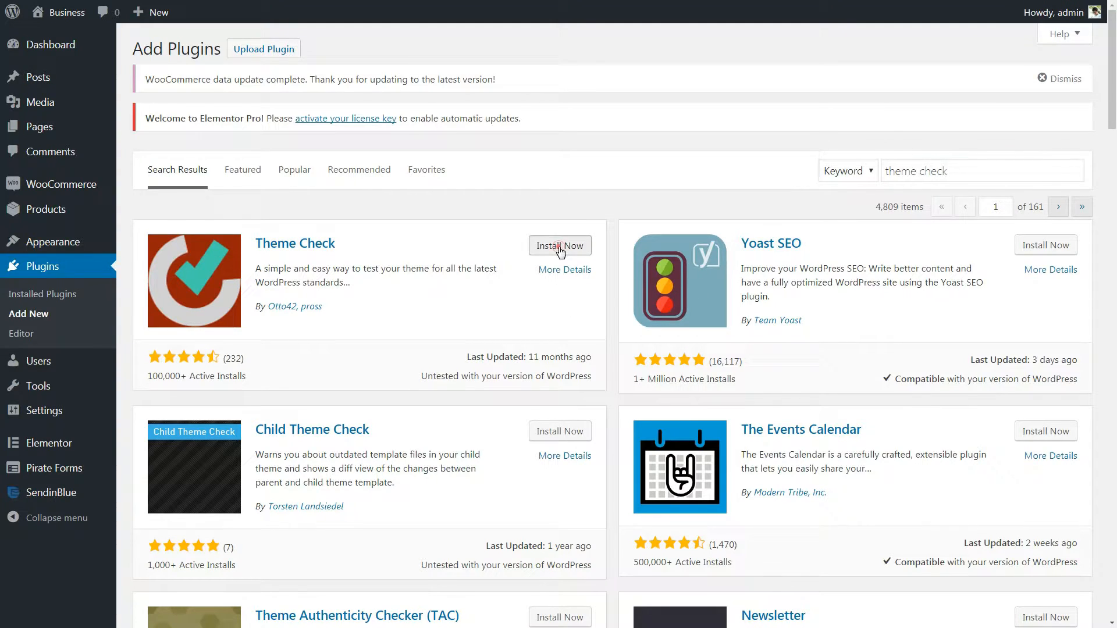
Install and activate the Theme Check plugin
click(559, 246)
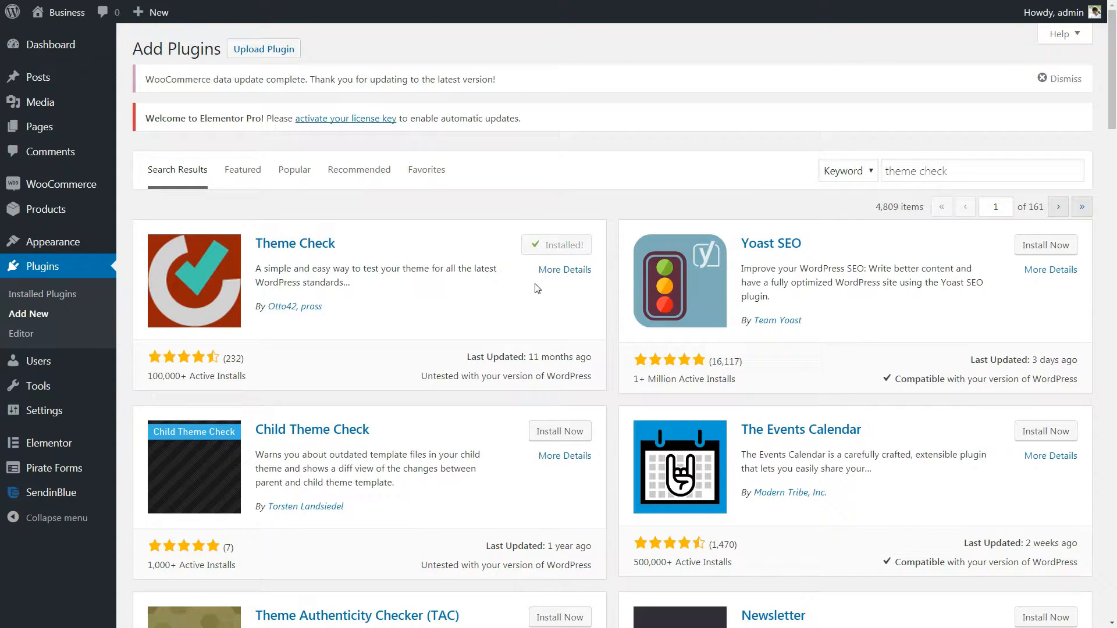
click(556, 246)
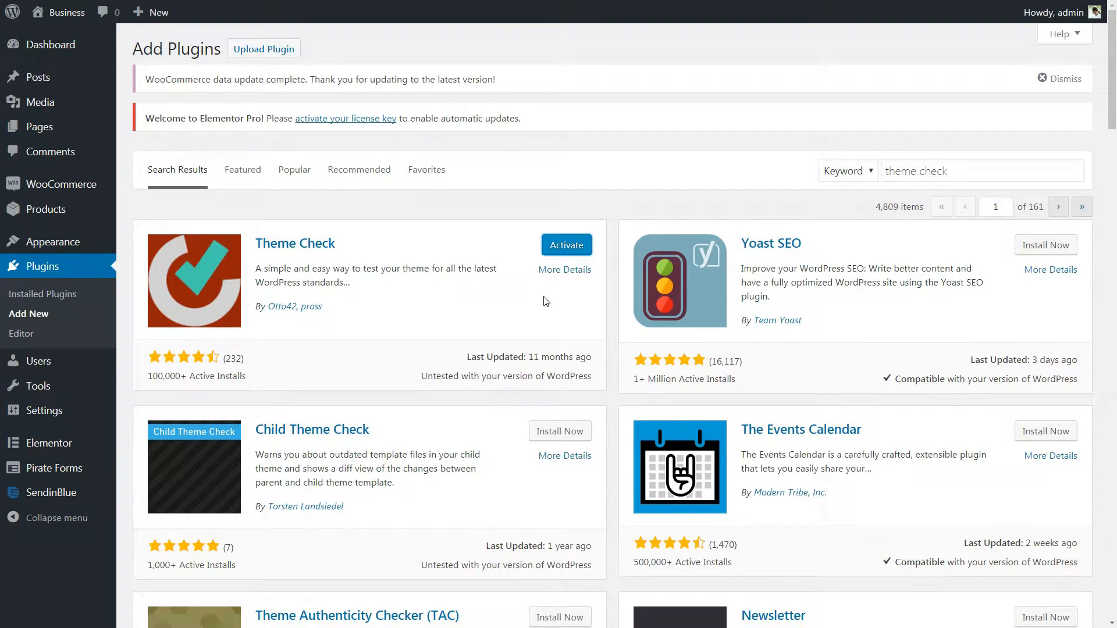
click(565, 245)
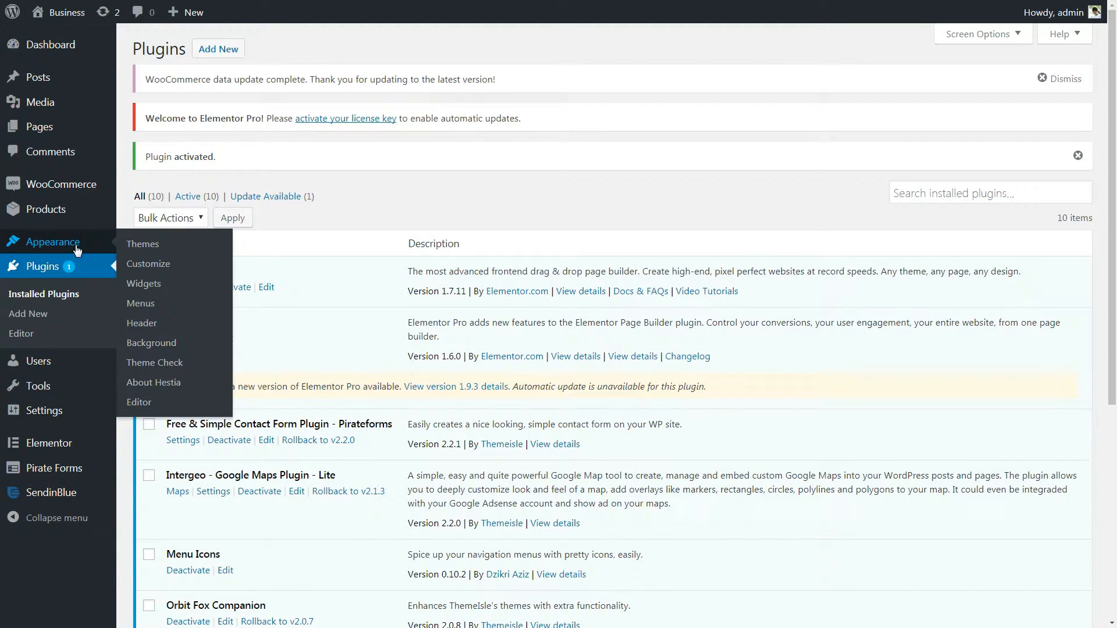
Run the Theme Check tests on the Hestia theme, which passes with recommendations
click(154, 362)
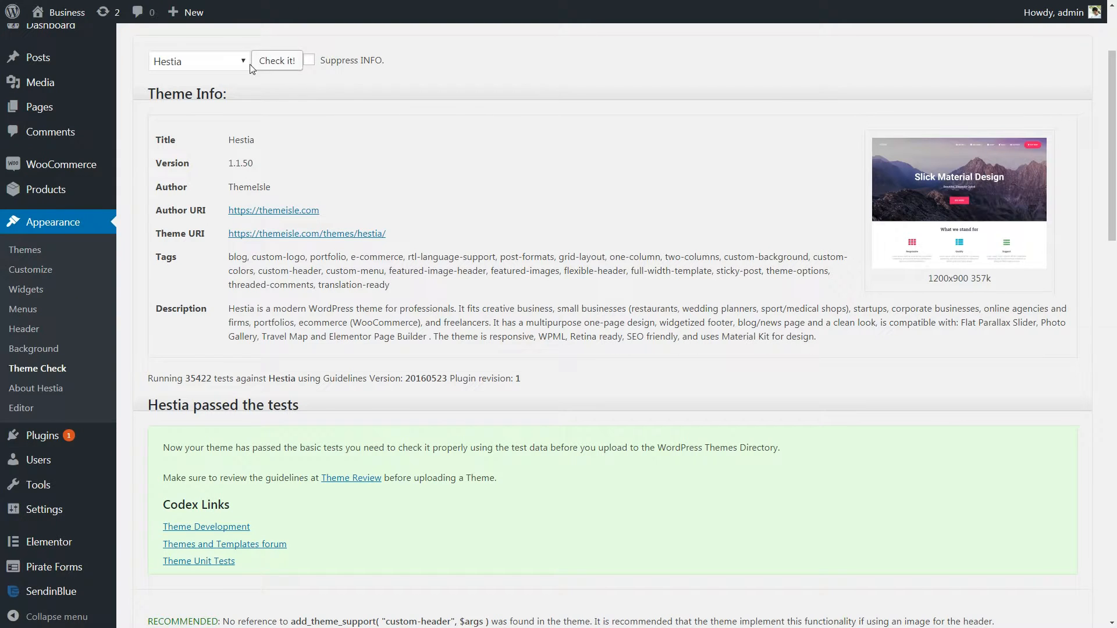
click(198, 61)
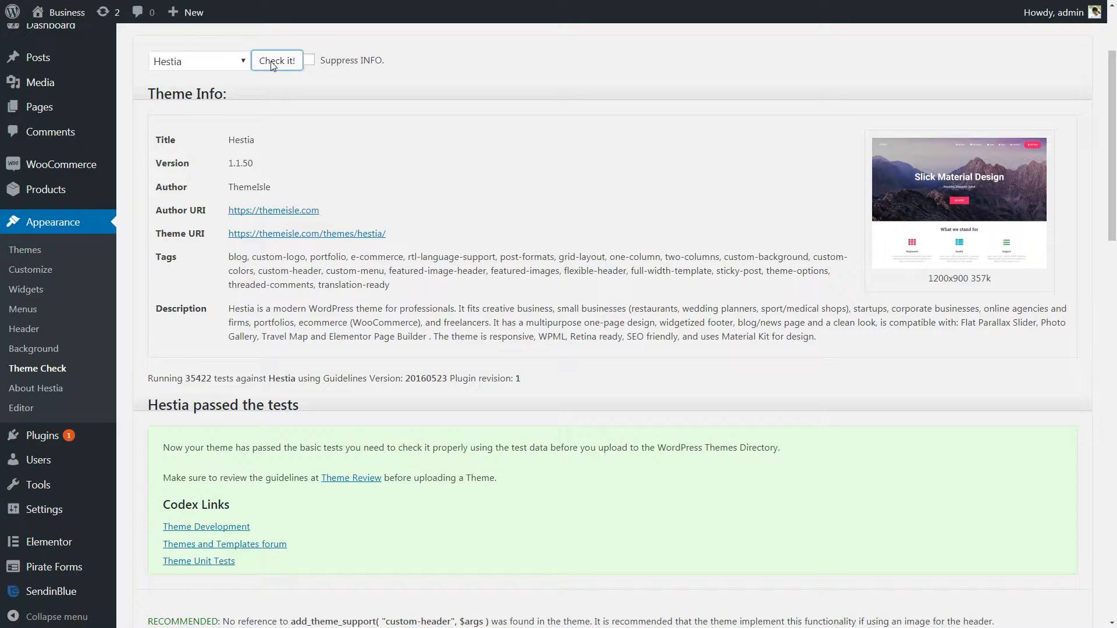
scroll(down, 3)
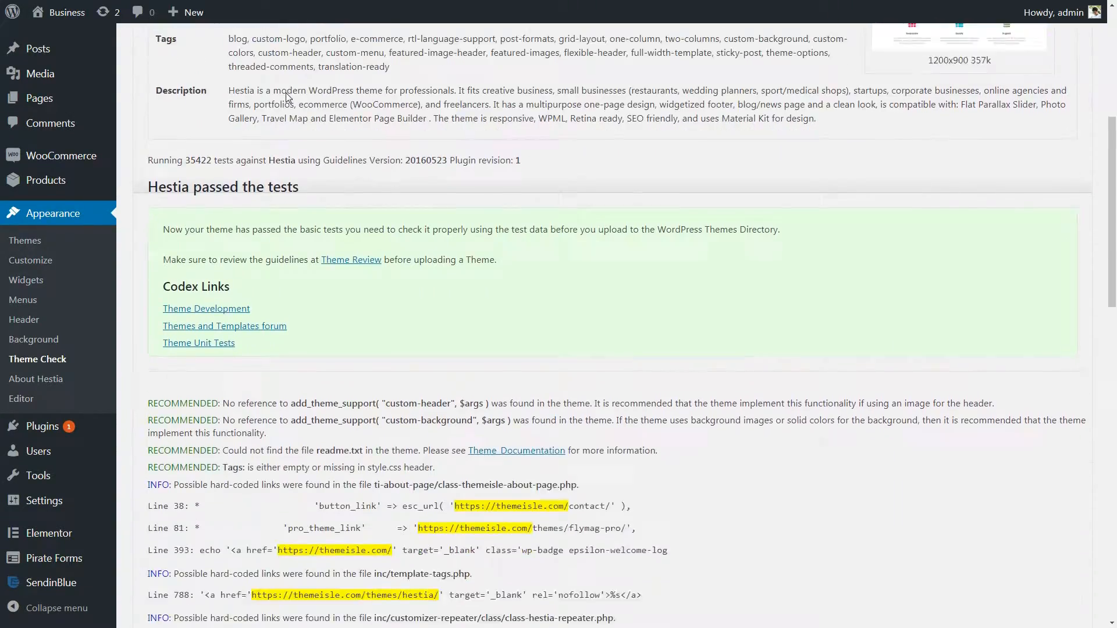
scroll(down, 3)
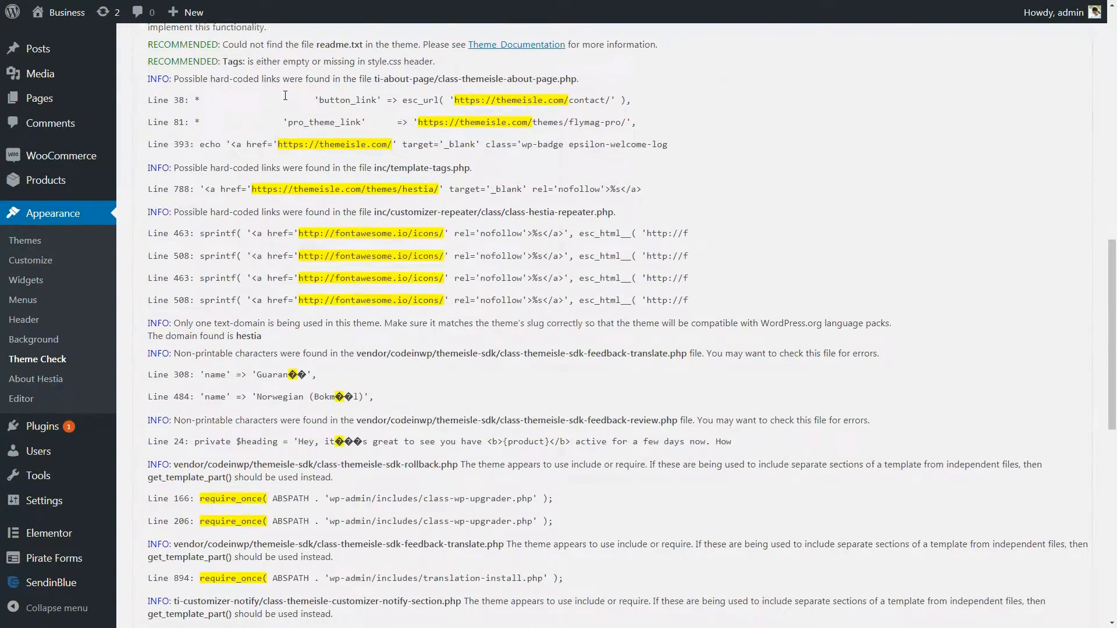
scroll(down, 3)
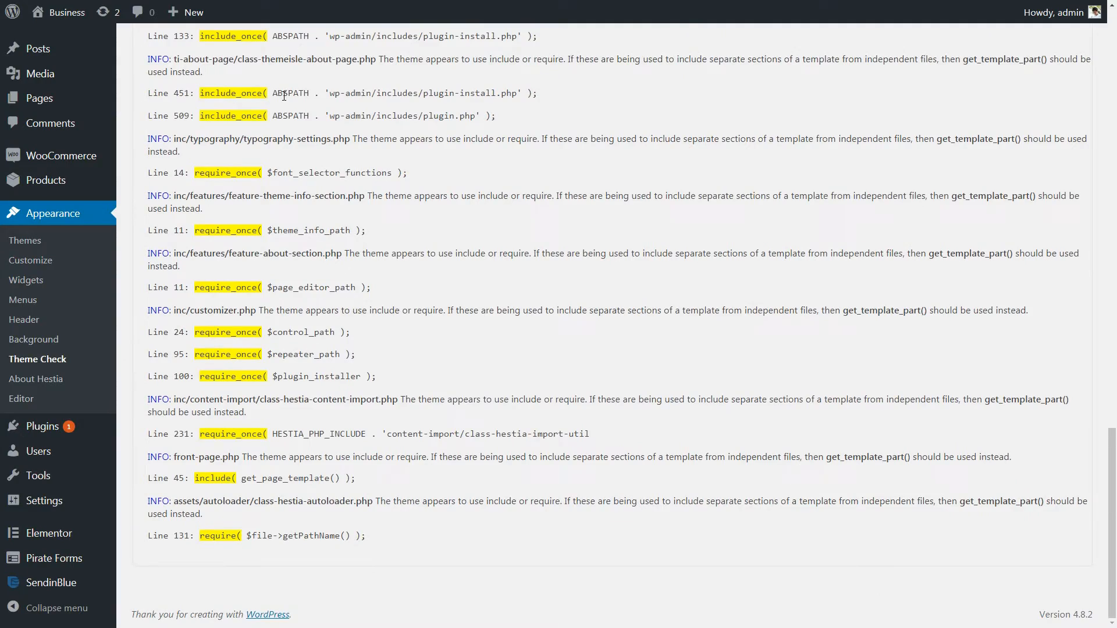
scroll(up, 3)
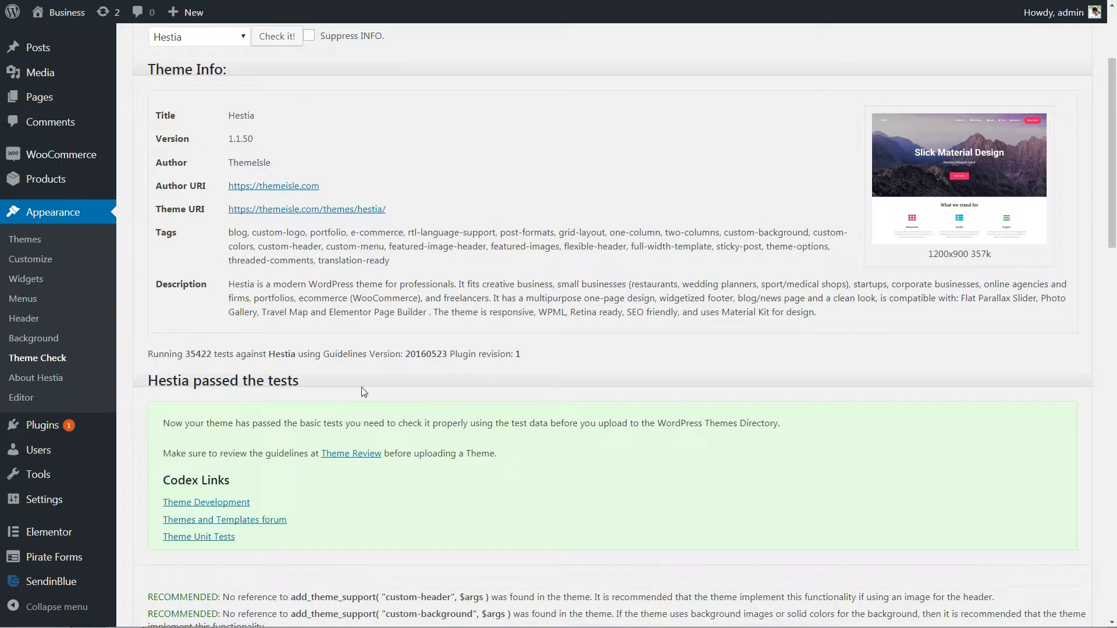
triple_click(224, 380)
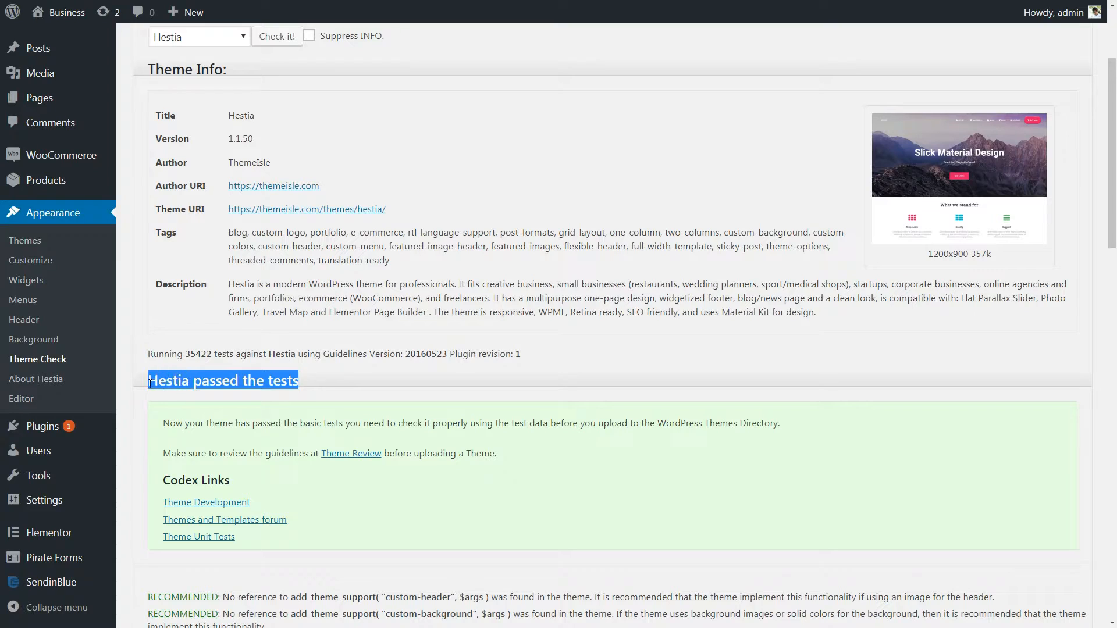
mouse_move(363, 385)
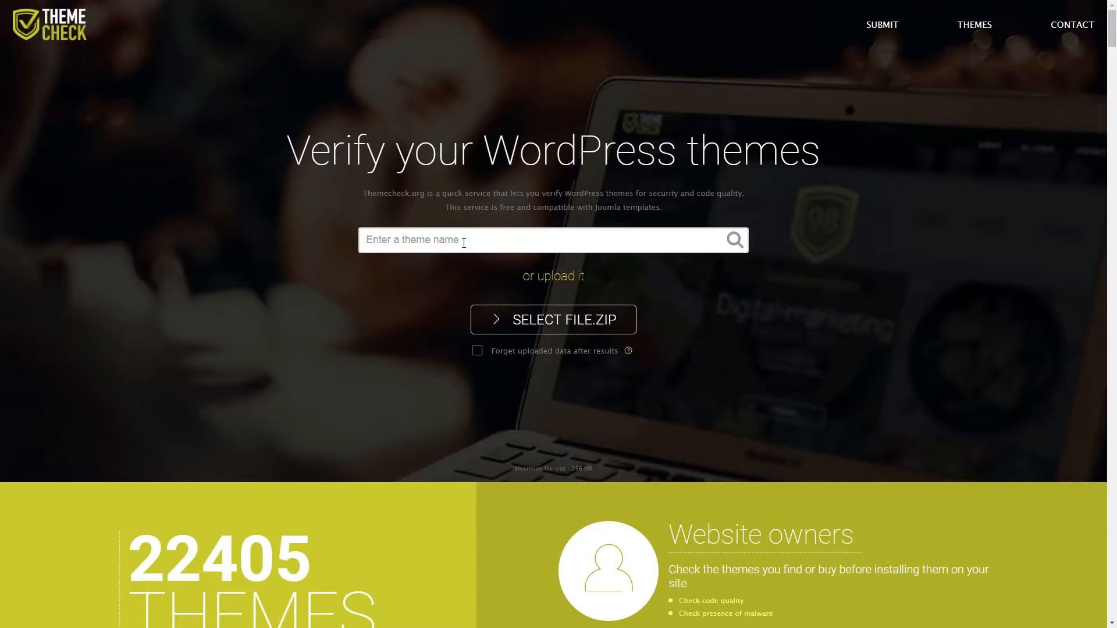
Search themecheck.org for zerif and review the Zerif Lite 1.8.5.29 result scoring 97
text(z)
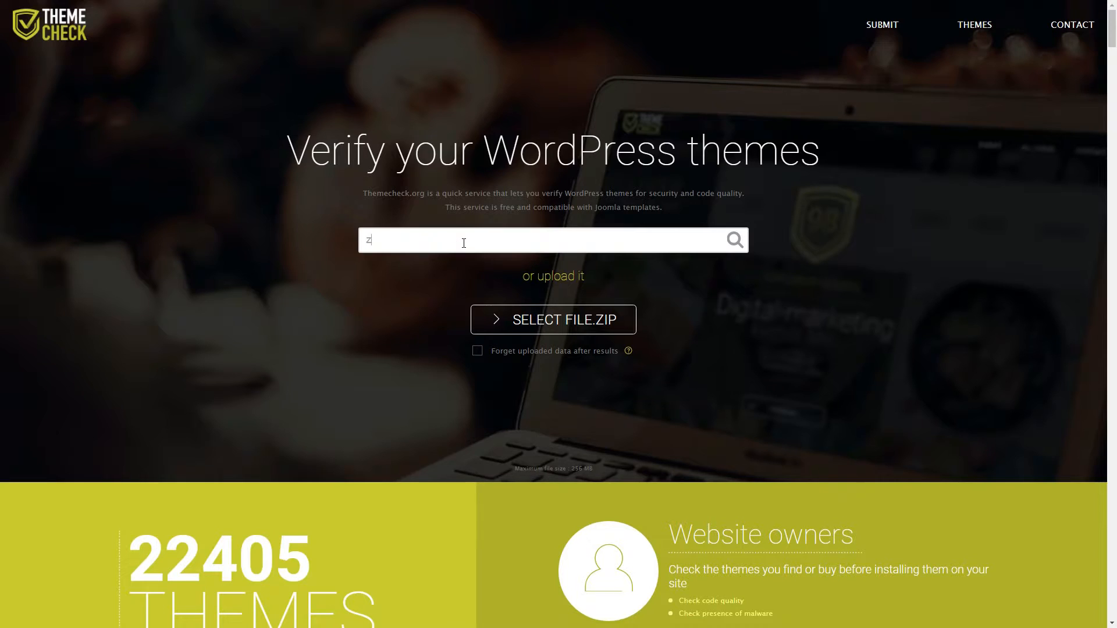
text(erif)
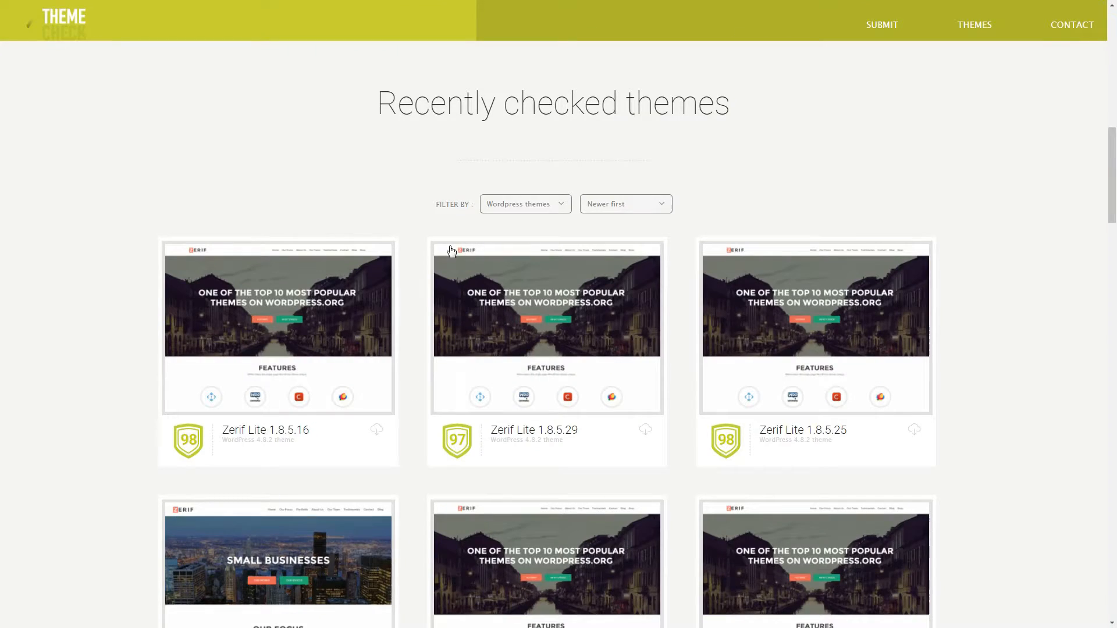
scroll(down, 3)
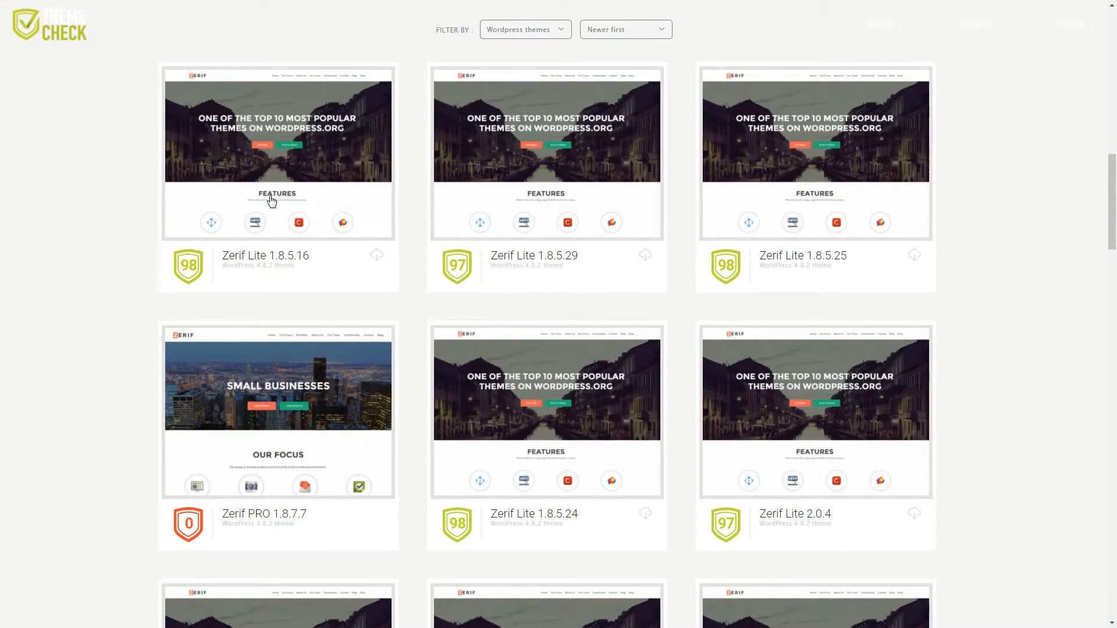
scroll(down, 3)
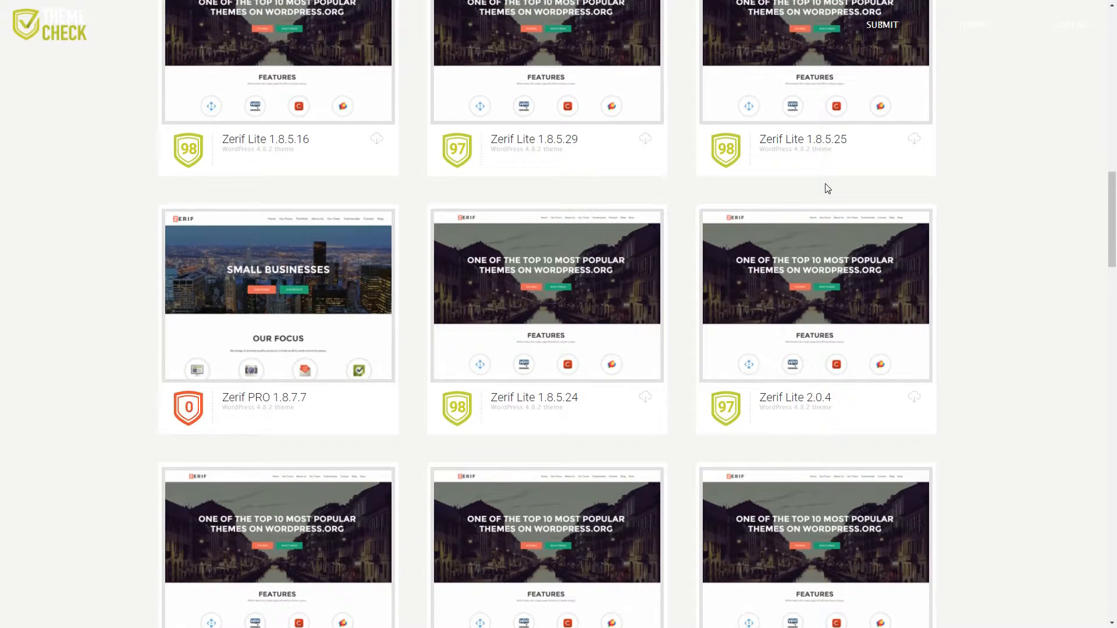
scroll(up, 3)
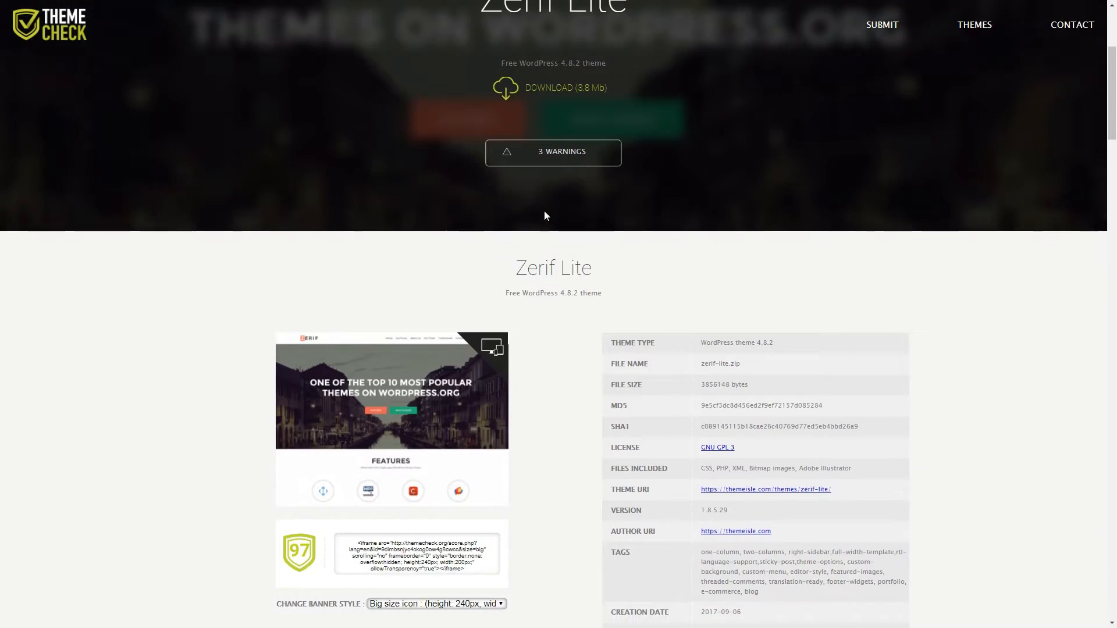
Browse the recently checked themes gallery
scroll(down, 3)
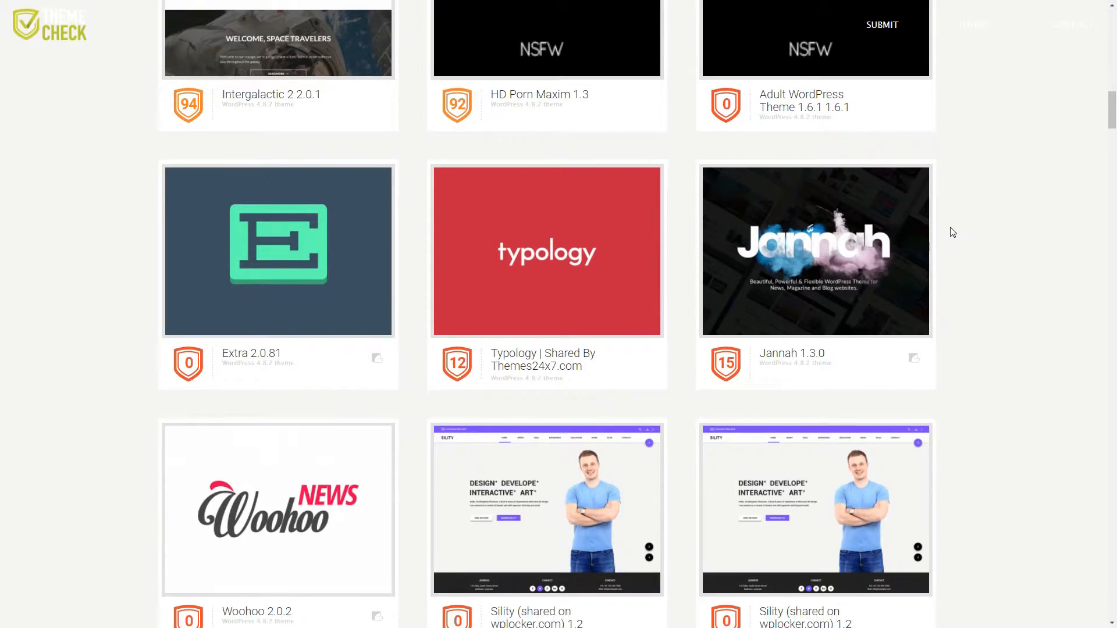
scroll(down, 3)
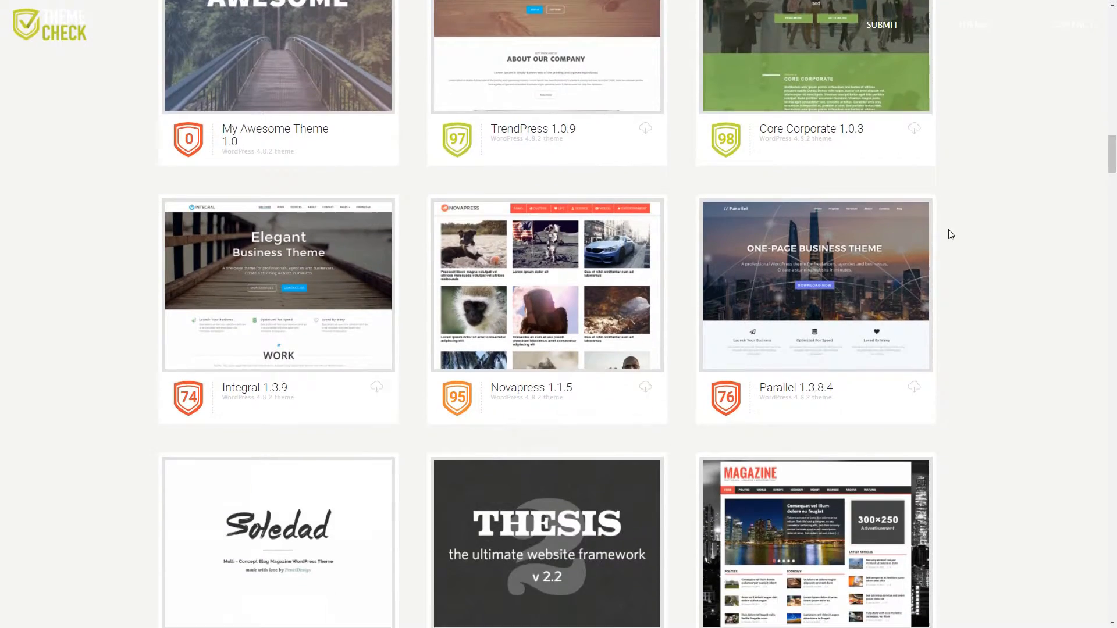
scroll(down, 3)
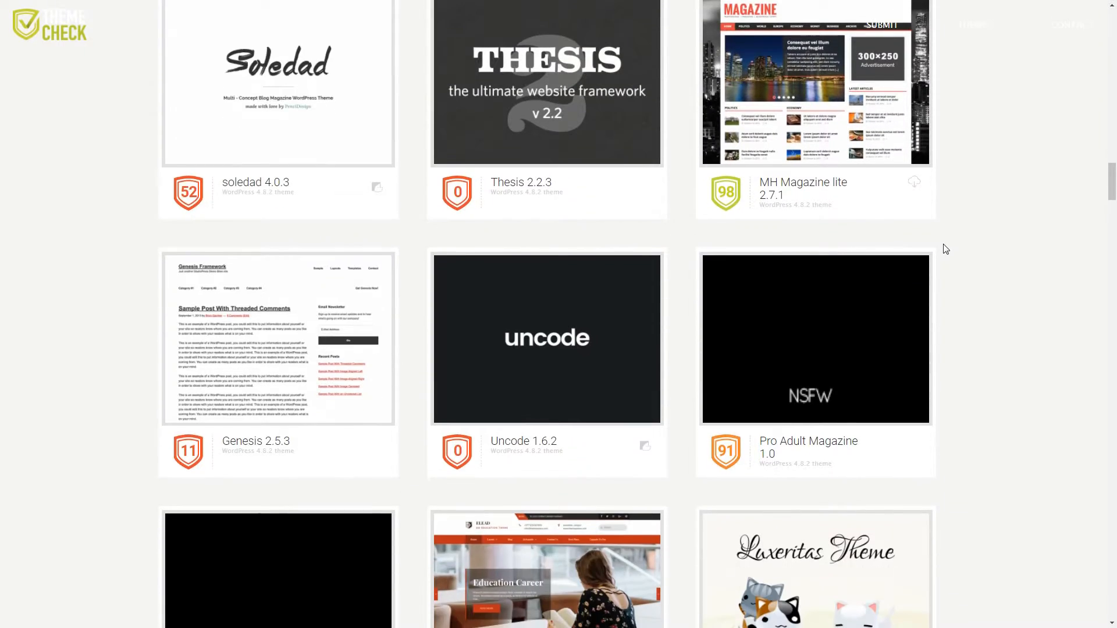
Search the theme list for 'prem' from the homepage and scan the results
click(49, 24)
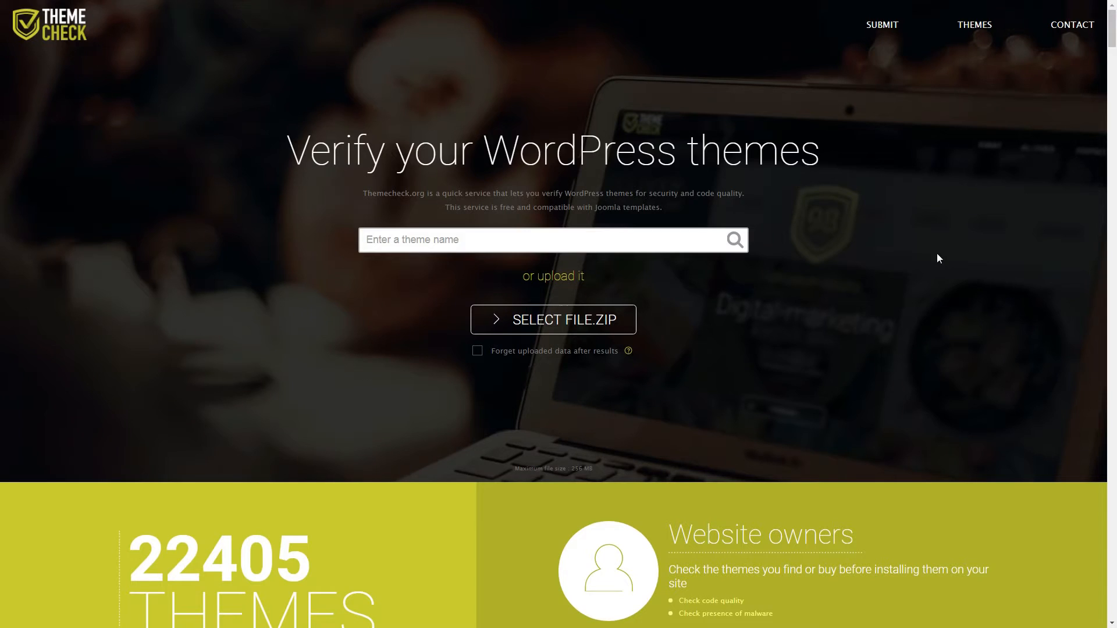
mouse_move(482, 266)
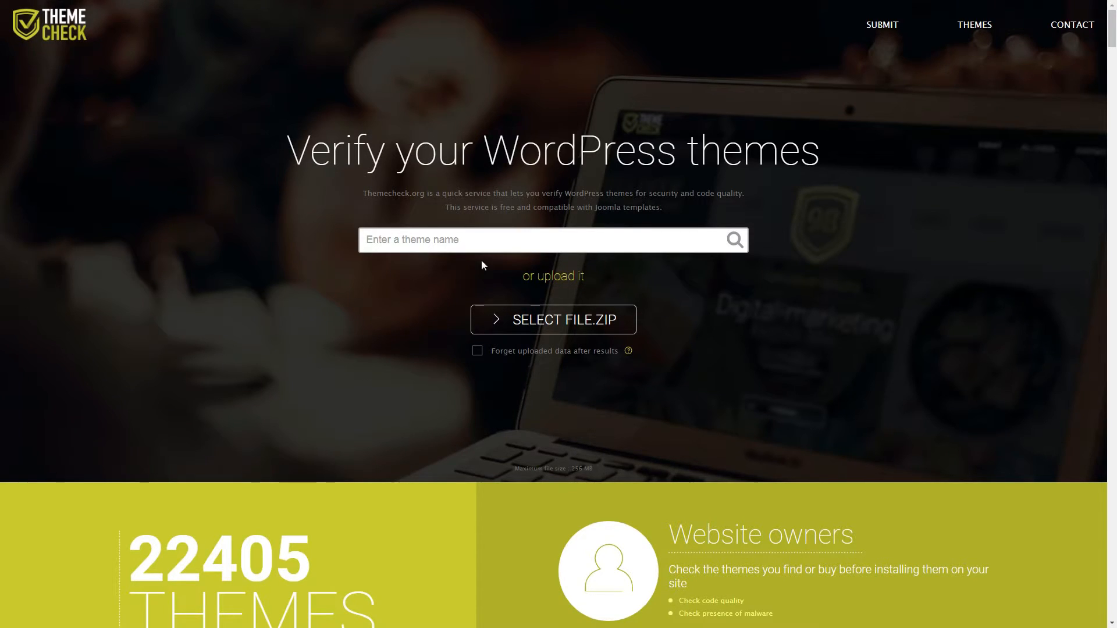
text(prem)
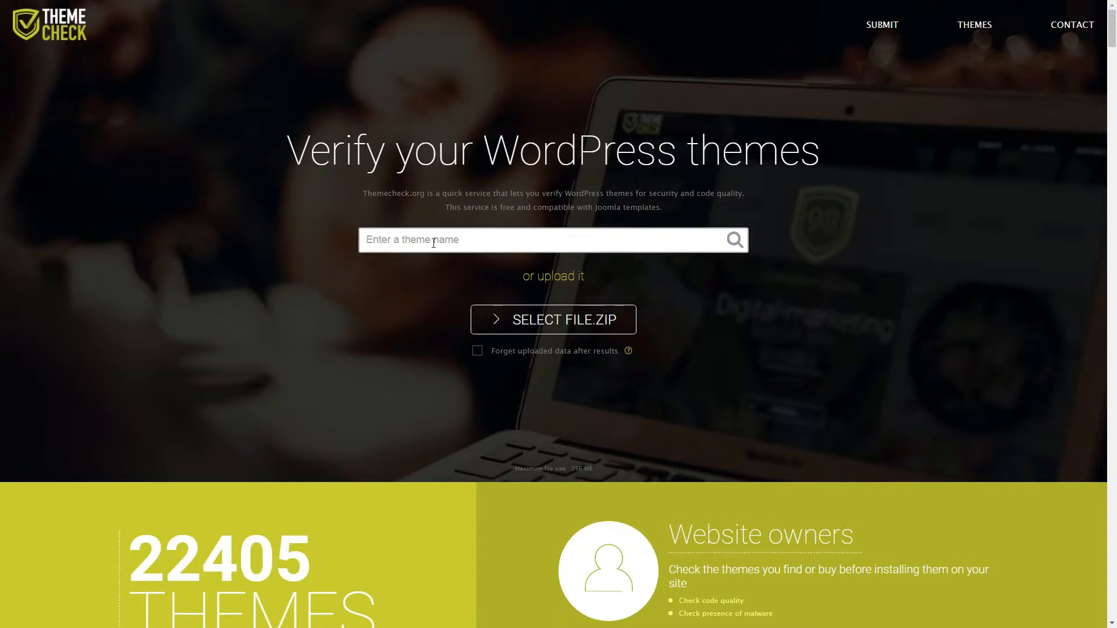
click(974, 24)
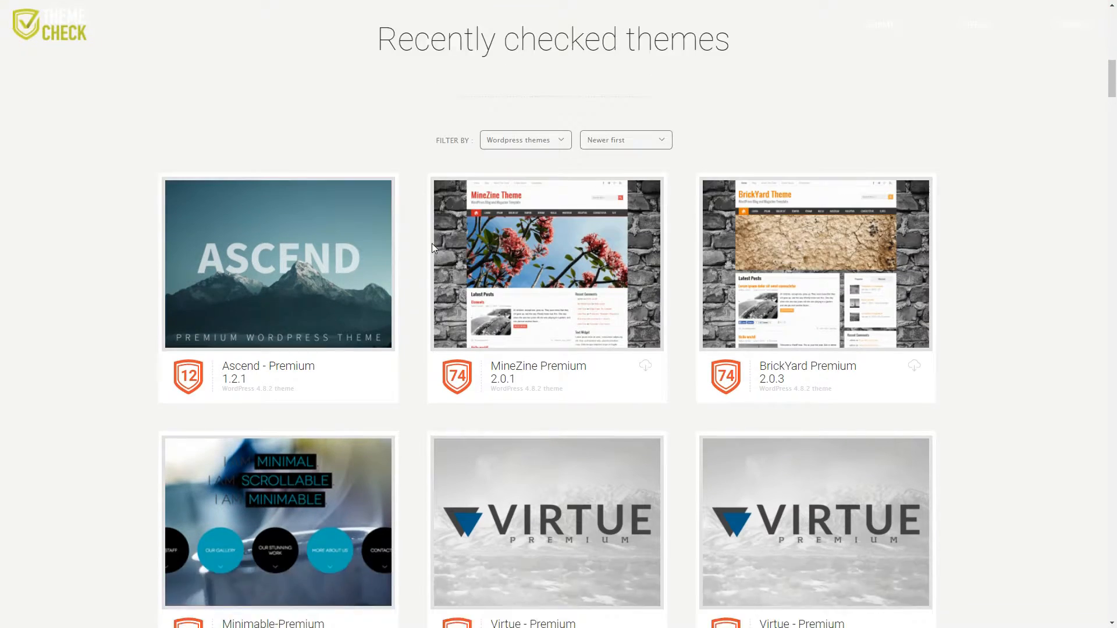
scroll(down, 3)
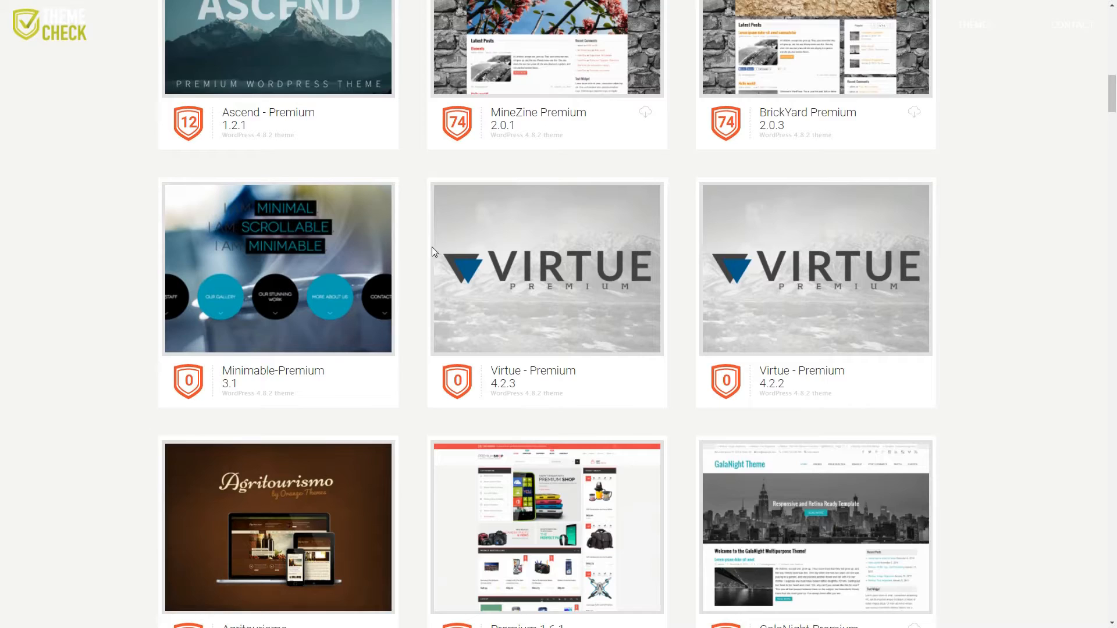
scroll(down, 3)
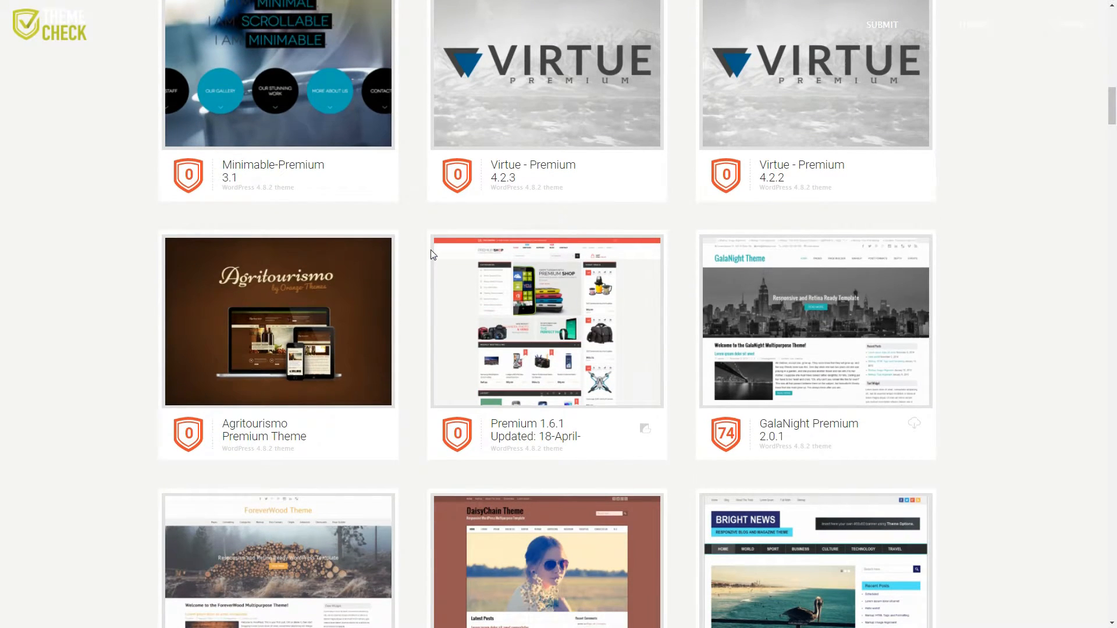
scroll(up, 3)
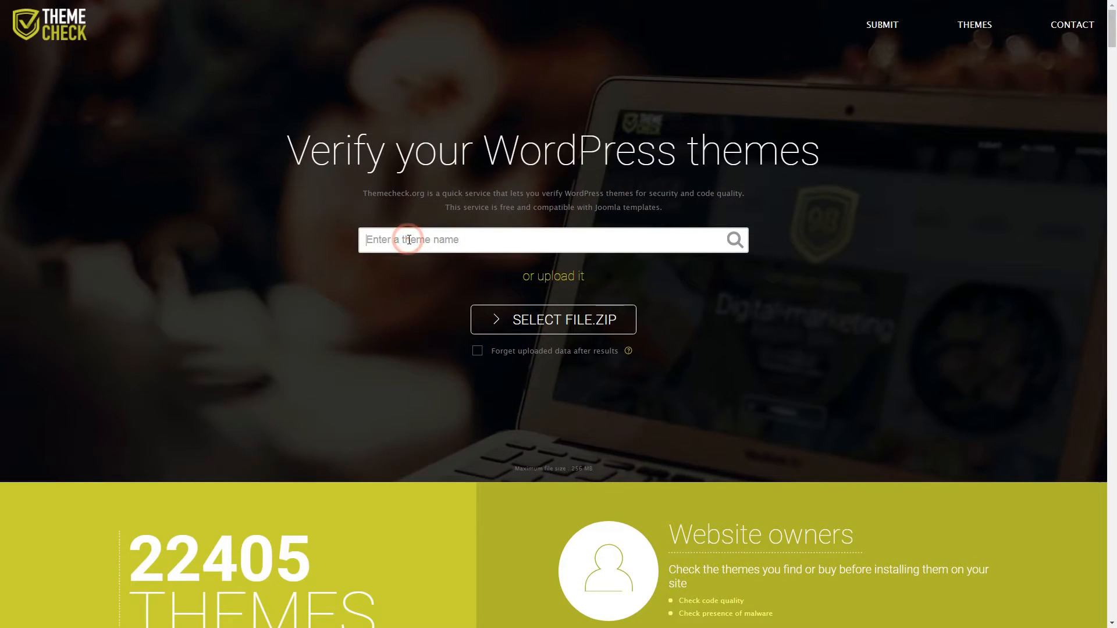
Search for 'premium' themes and review their validation scores
text(premium)
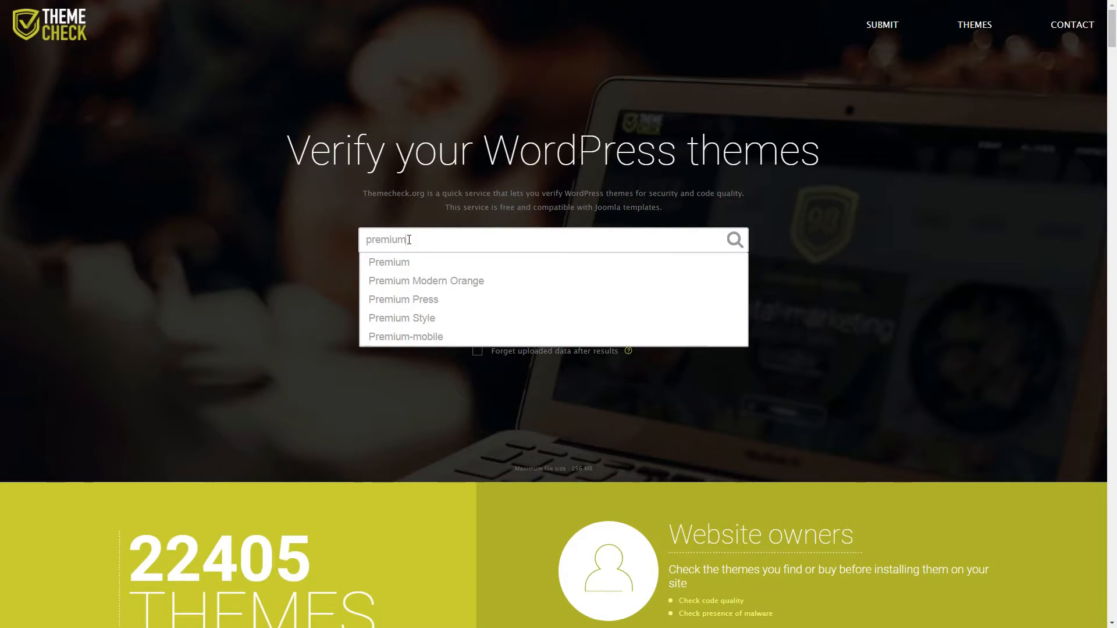
mouse_move(736, 239)
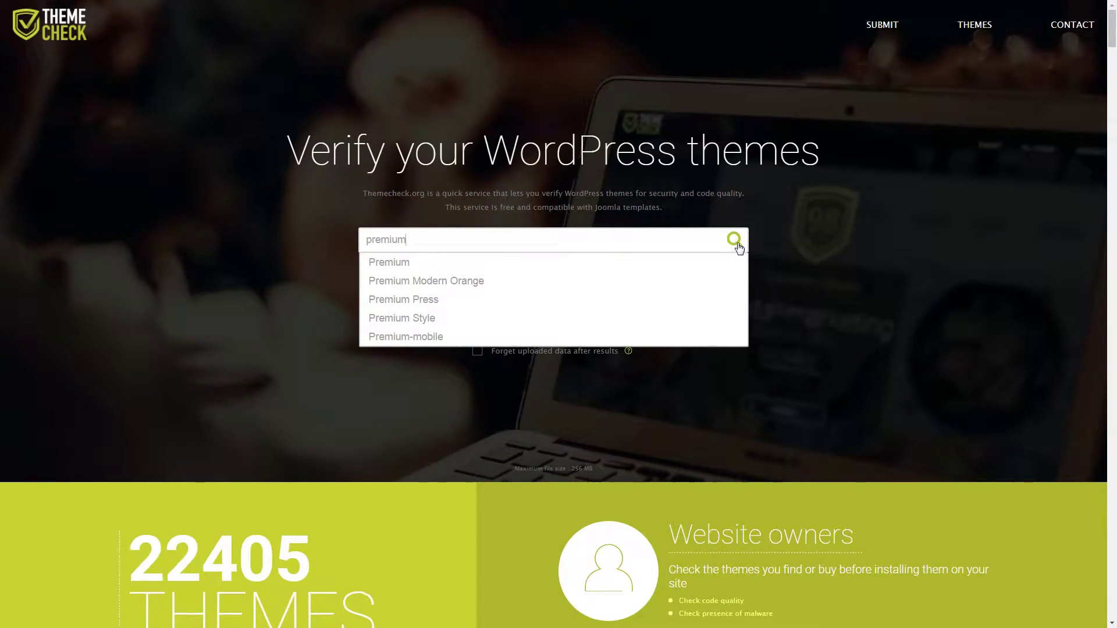
click(734, 240)
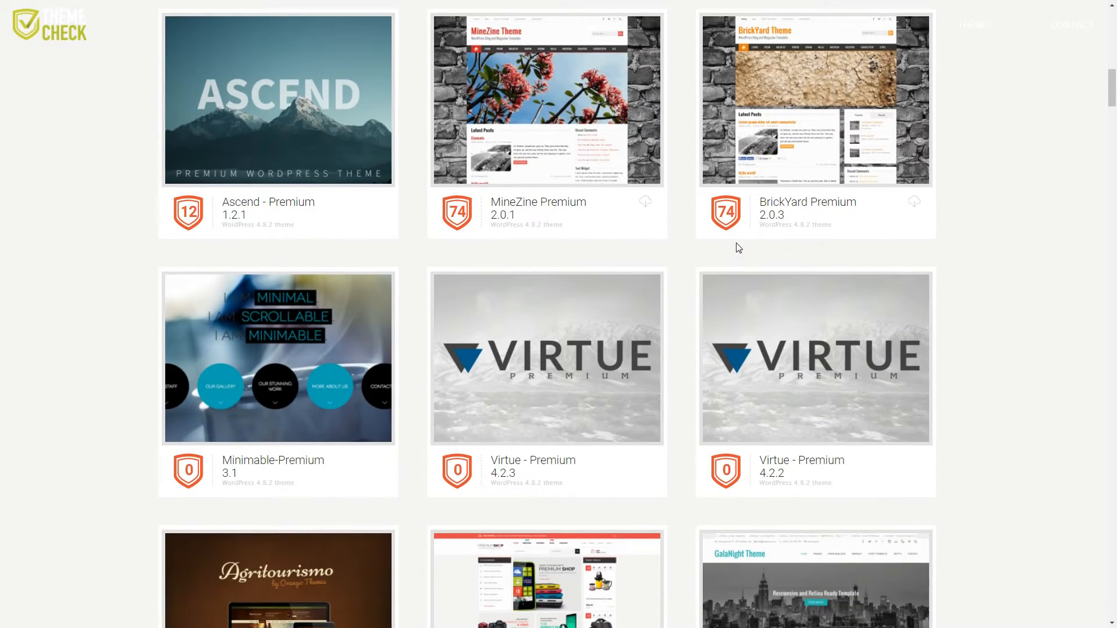
scroll(down, 3)
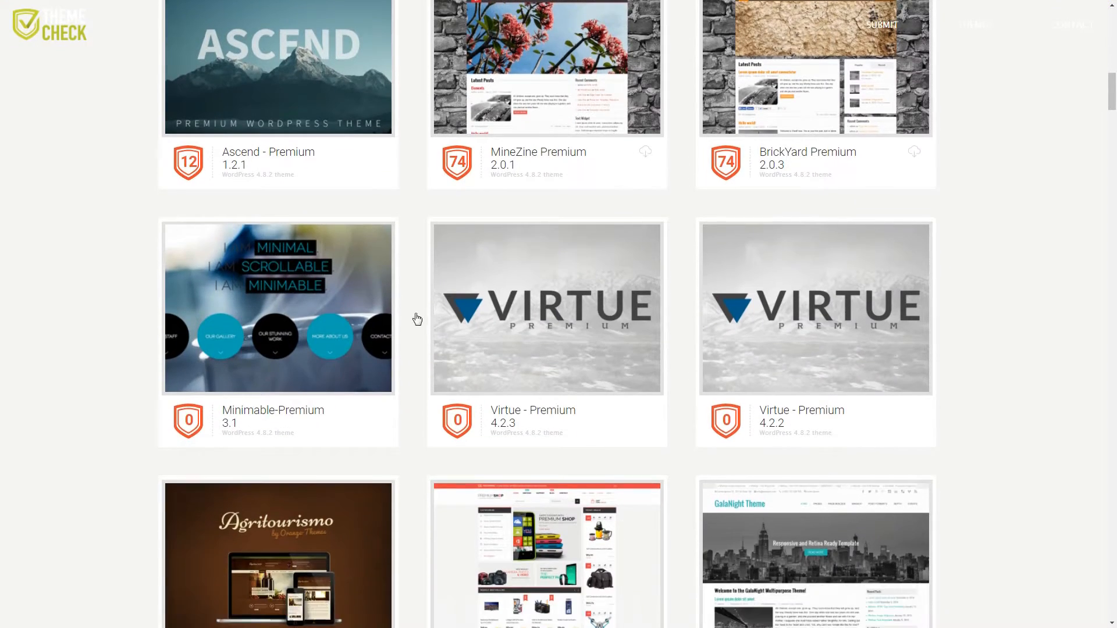
scroll(down, 3)
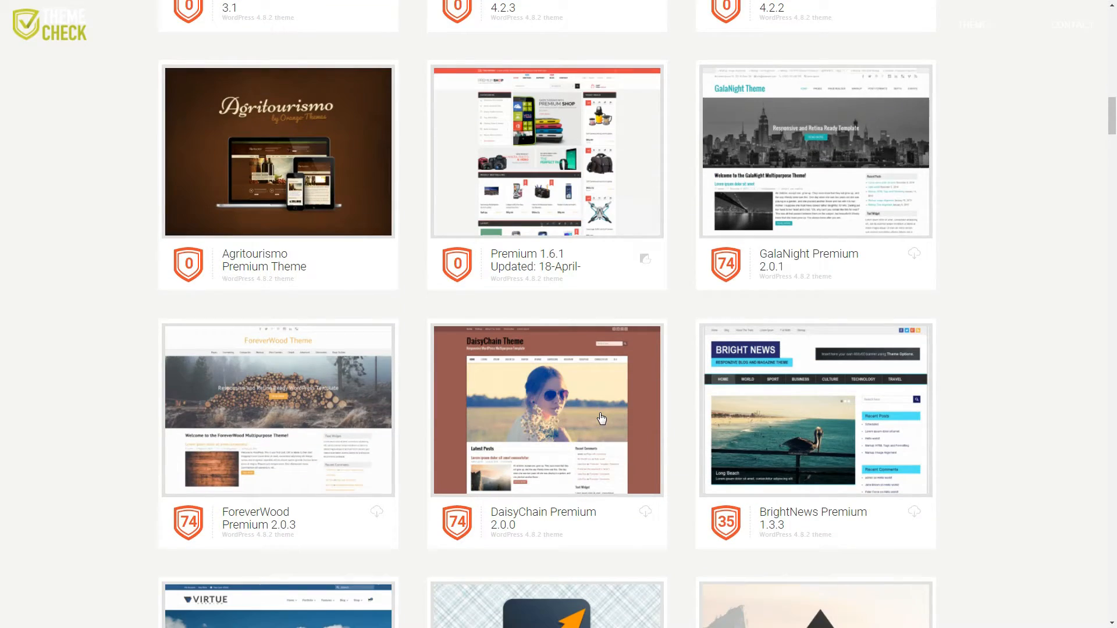
scroll(up, 3)
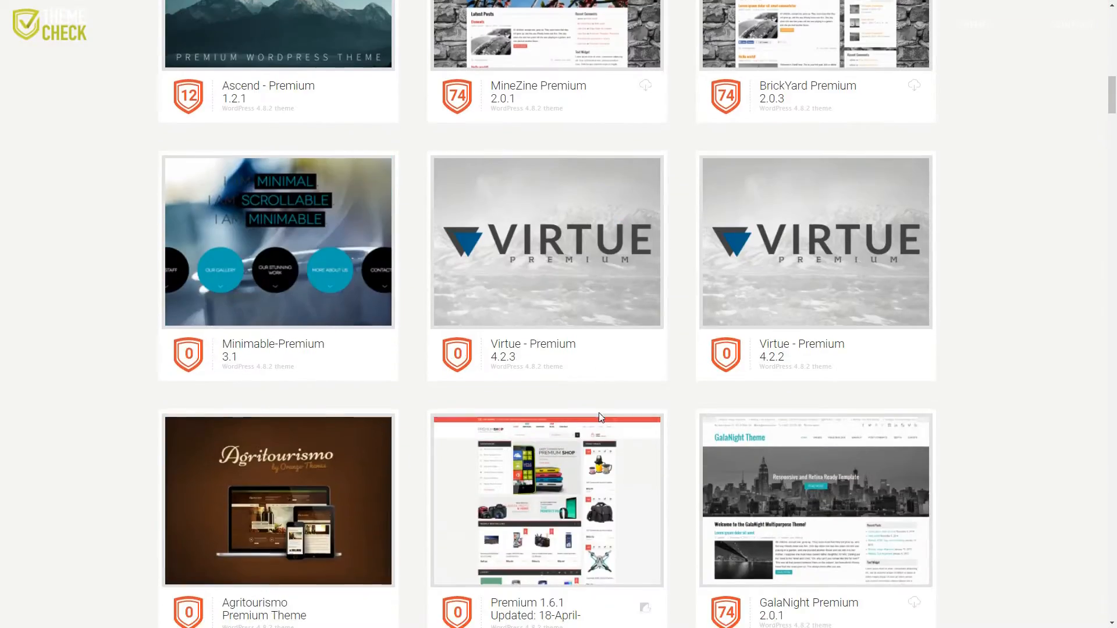
scroll(down, 3)
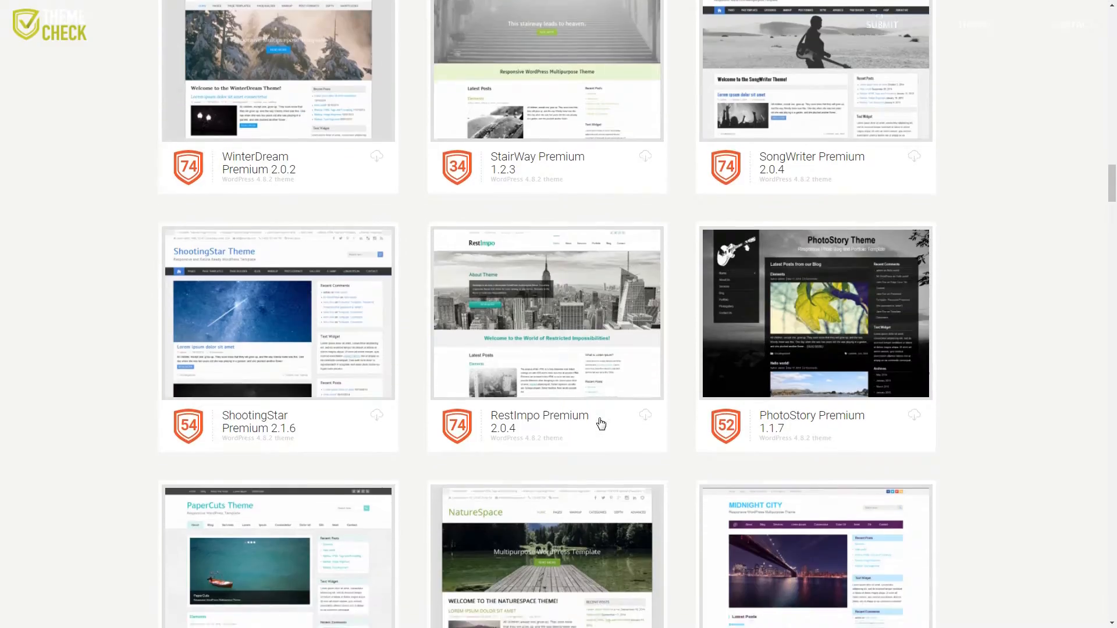
scroll(down, 3)
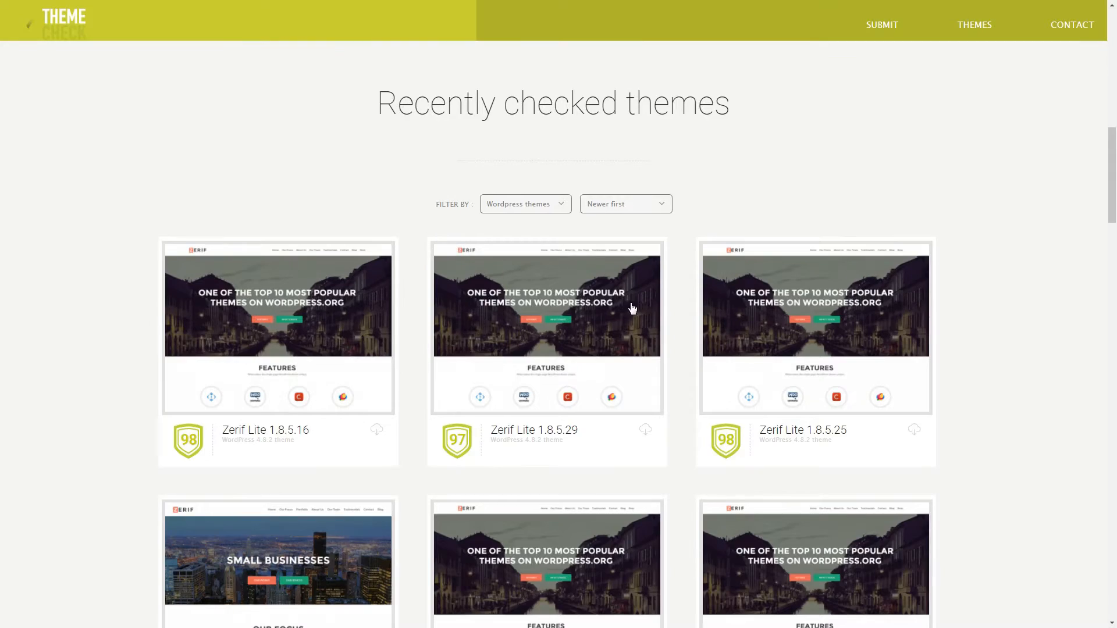
mouse_move(653, 316)
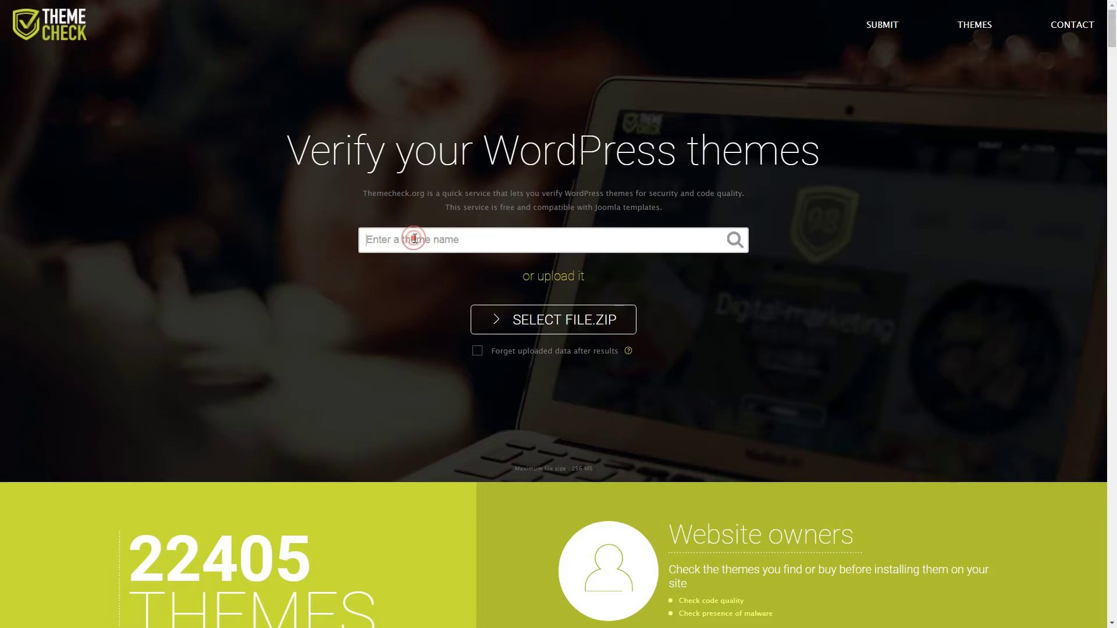
Look up the Hestia theme from themecheck.org's verification home page
text(hestia)
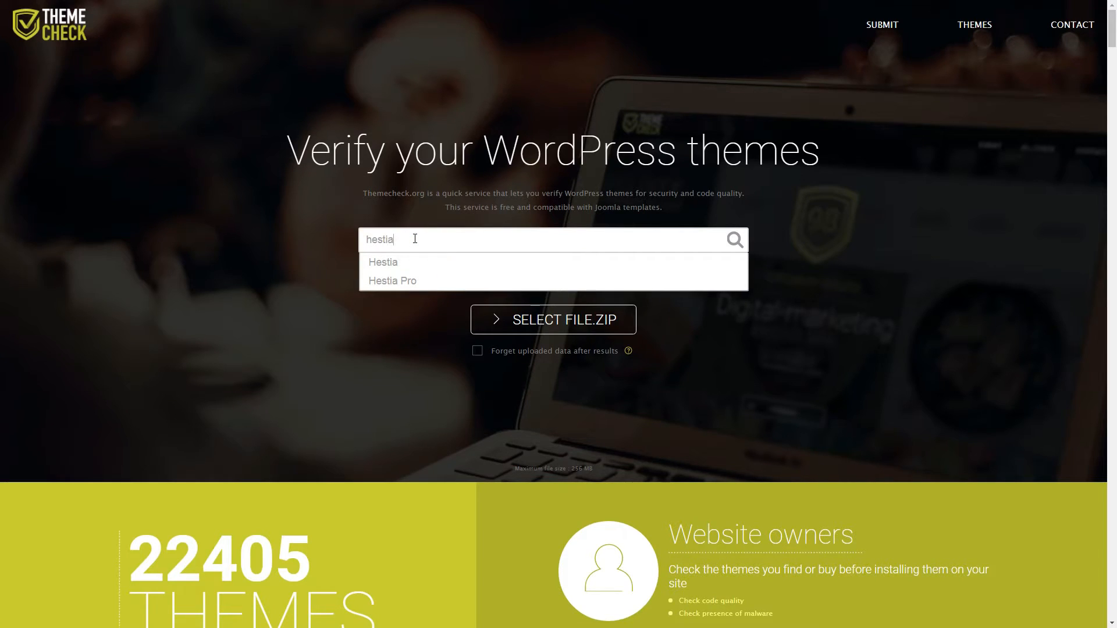
click(382, 262)
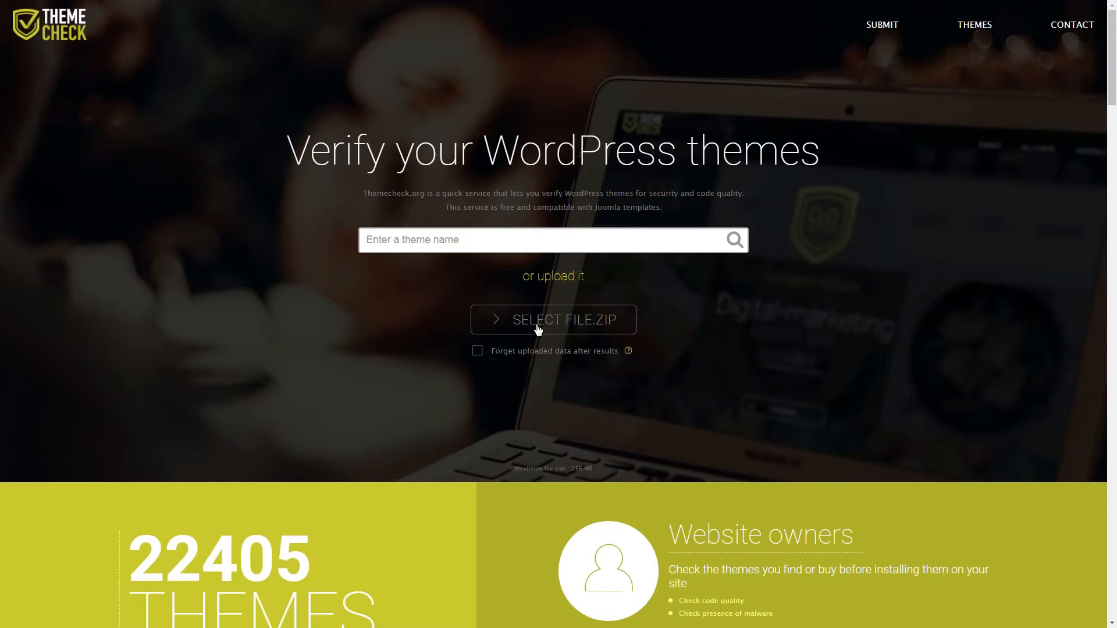
Upload hestia.zip with uploaded data forgotten after results and submit it for validation
click(553, 319)
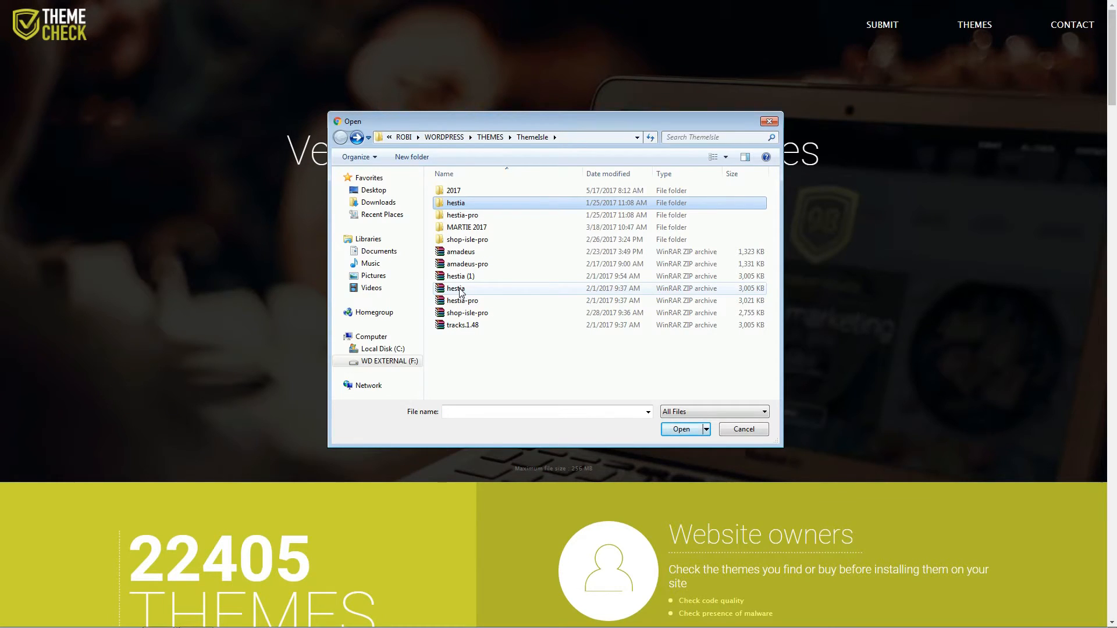
click(679, 429)
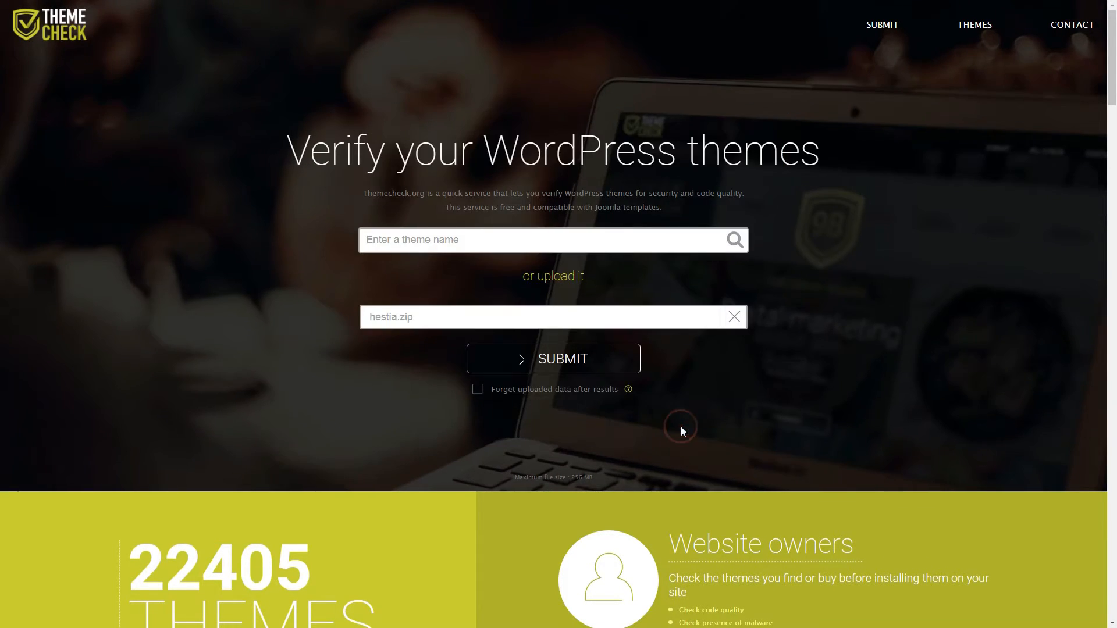
mouse_move(562, 363)
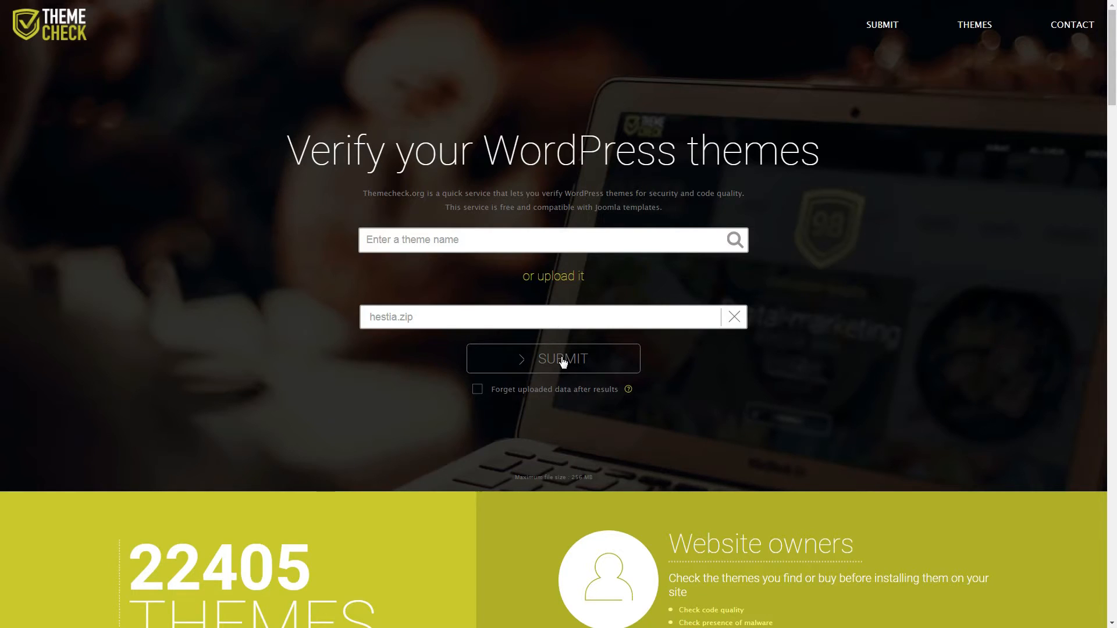
click(477, 389)
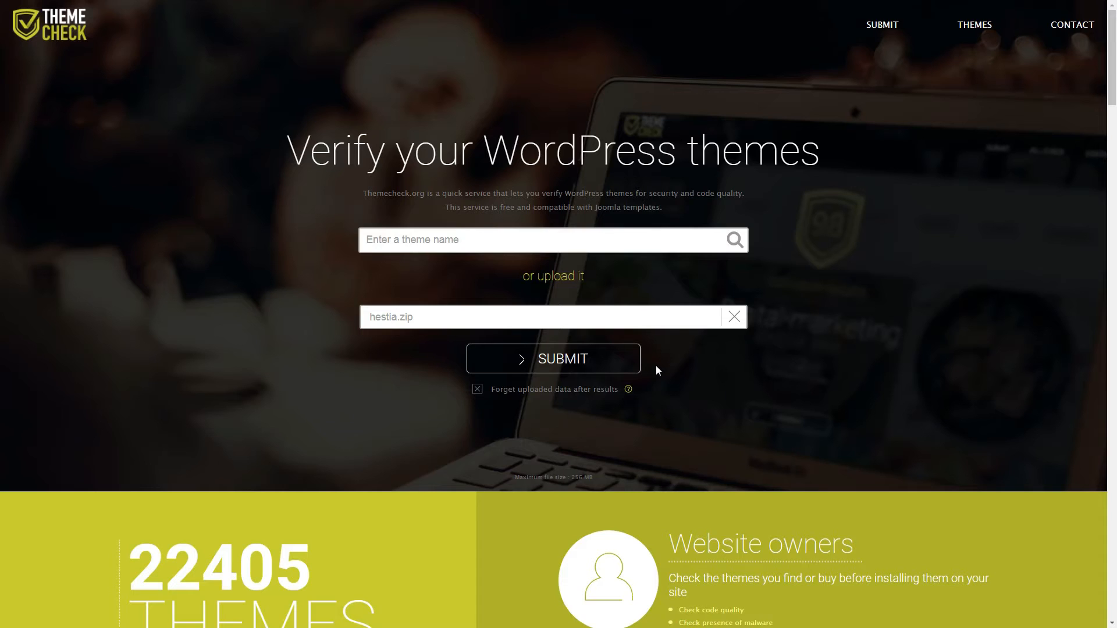
mouse_move(656, 370)
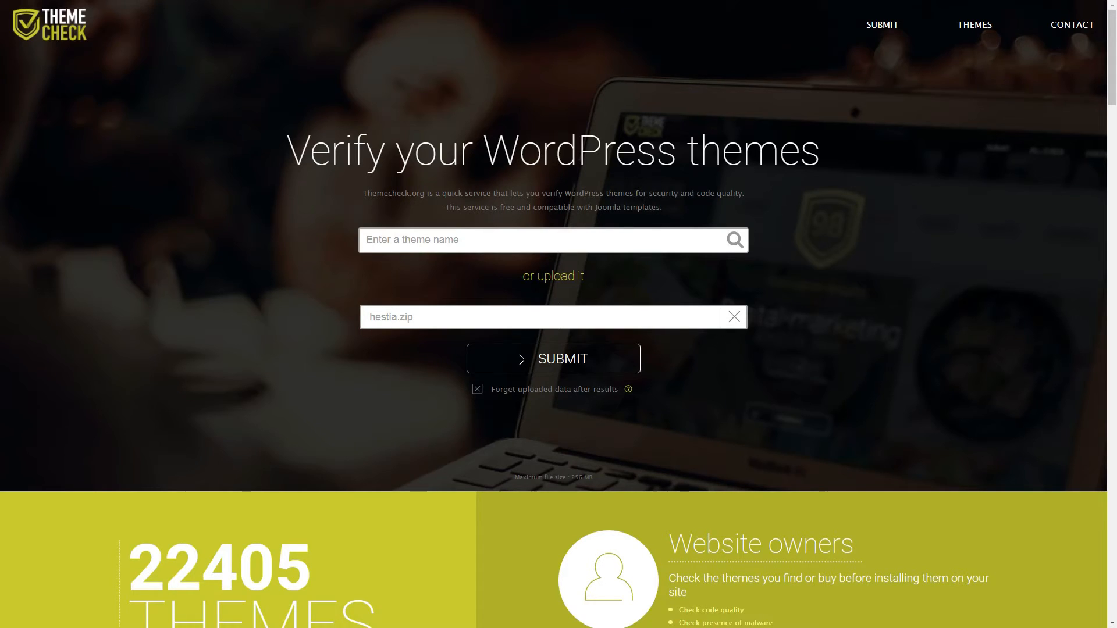
click(551, 359)
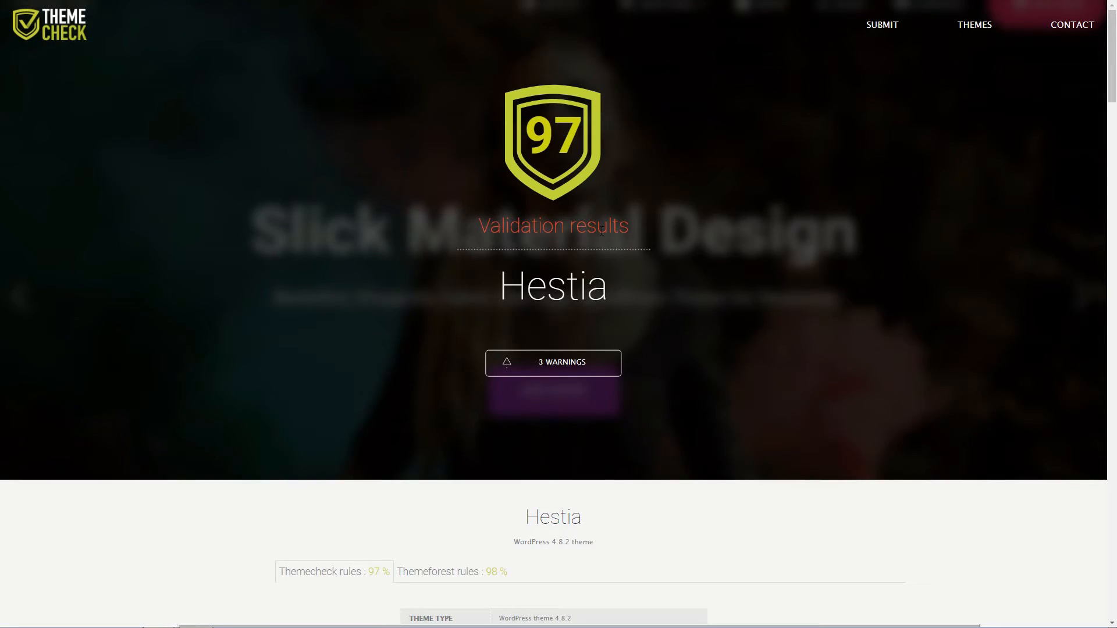
mouse_move(717, 347)
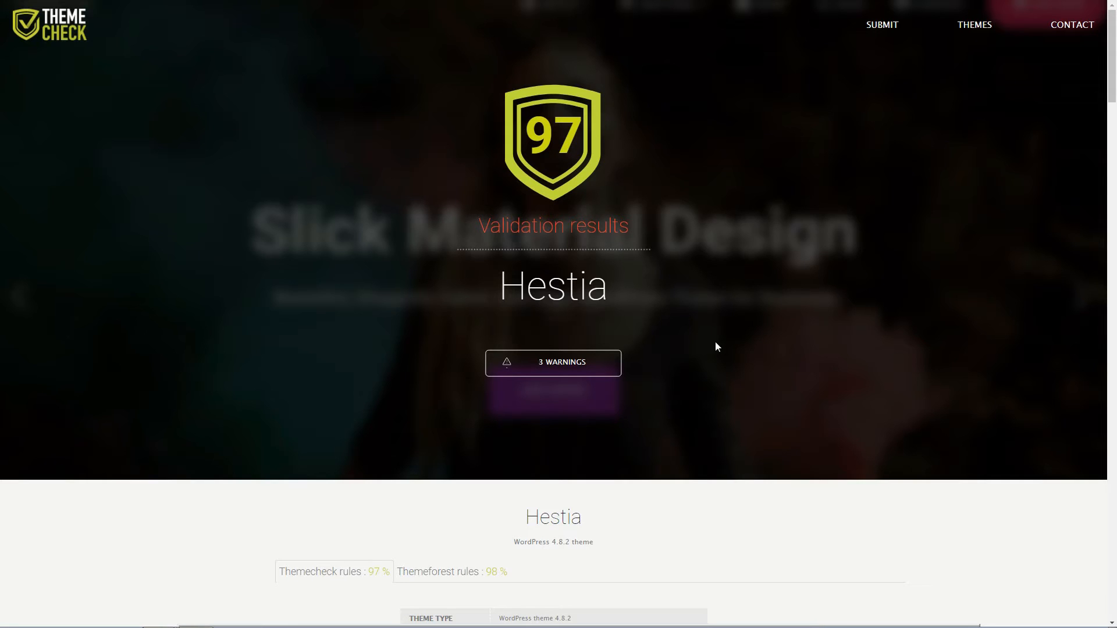
Review Hestia's score 97 results, the 98% Themeforest rules result and the other versions list
scroll(down, 3)
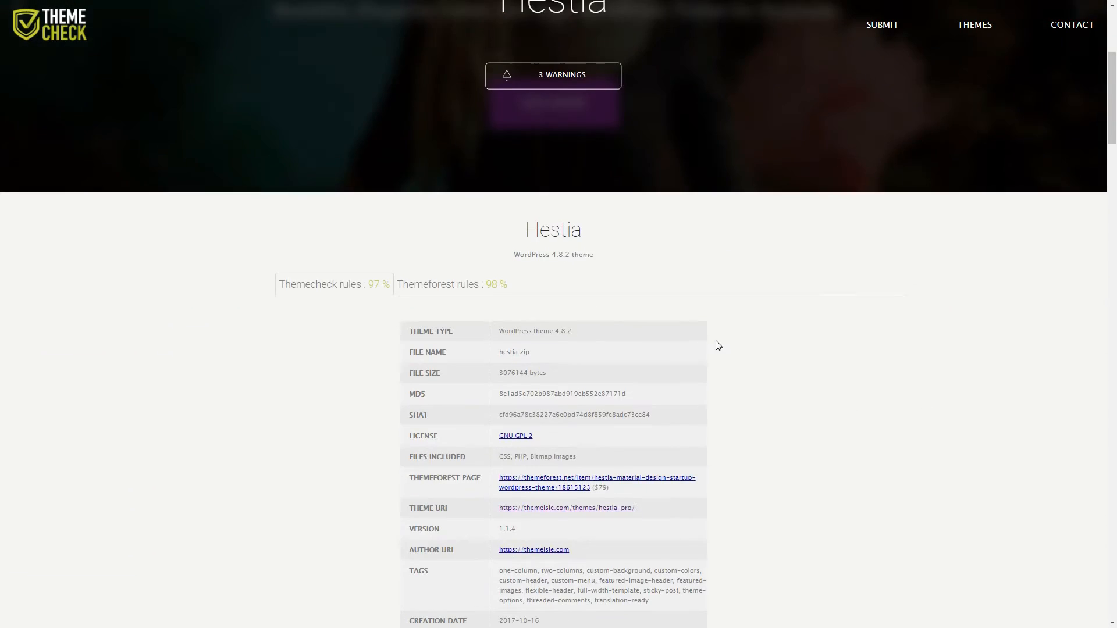
scroll(down, 3)
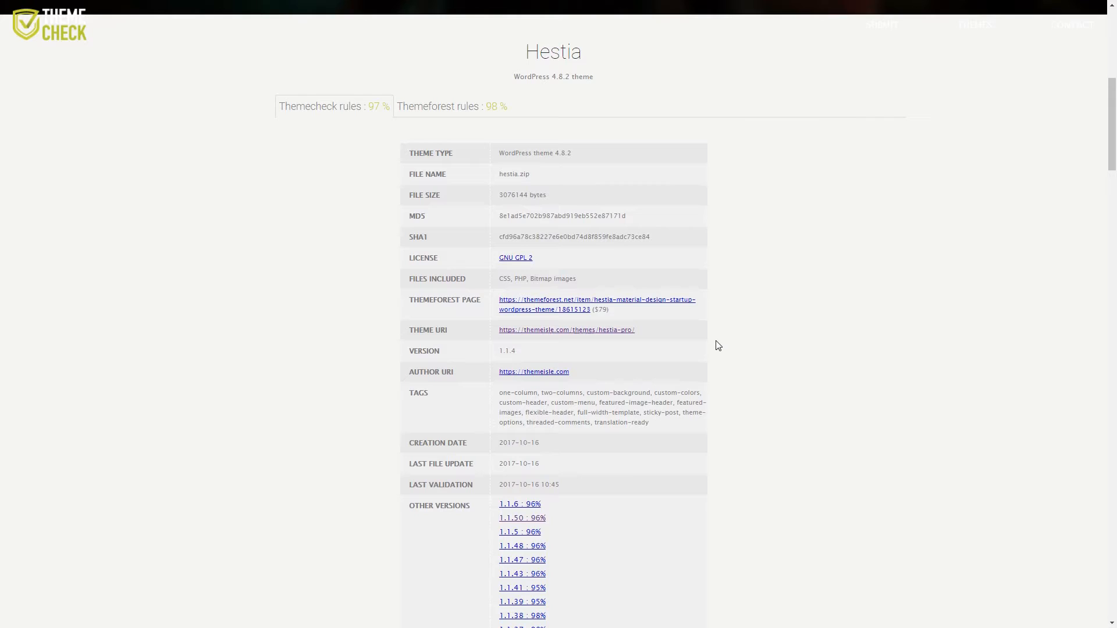
click(442, 105)
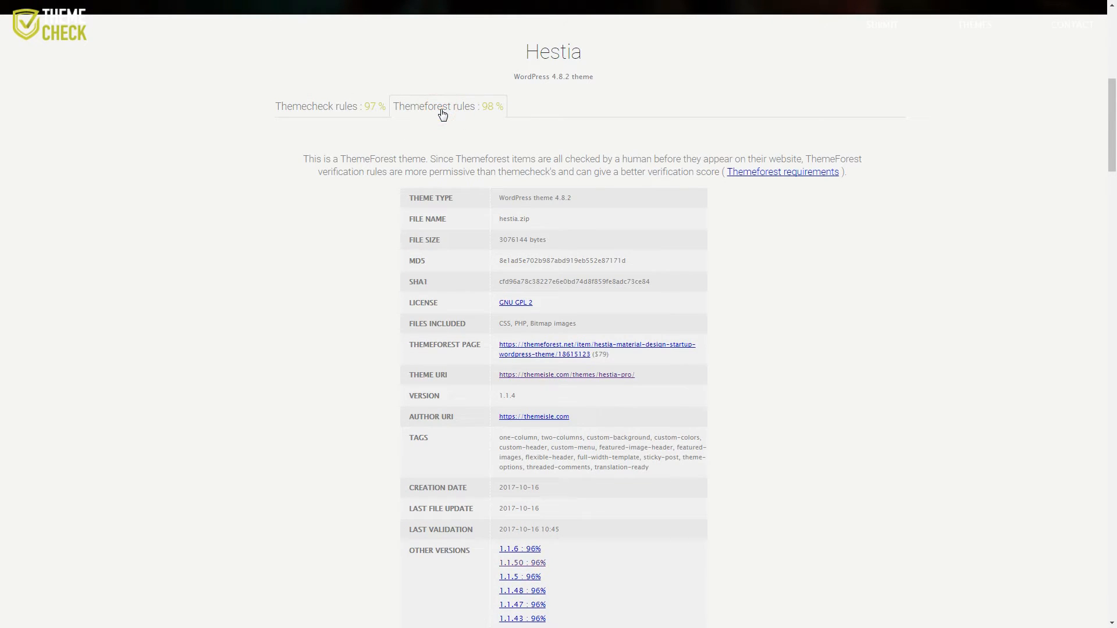
scroll(down, 3)
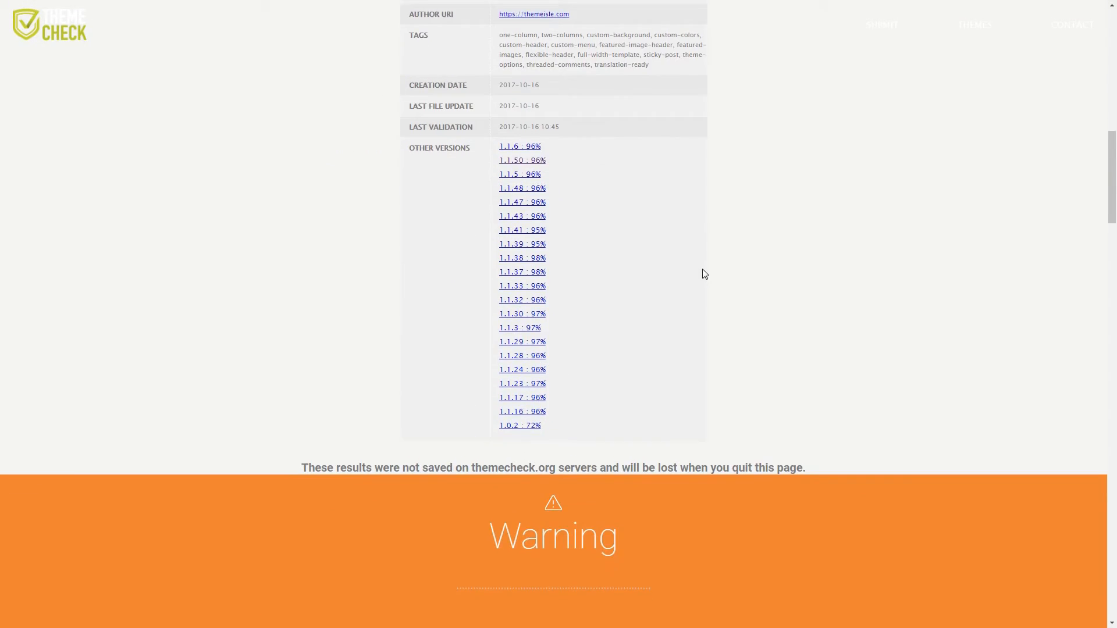
scroll(up, 3)
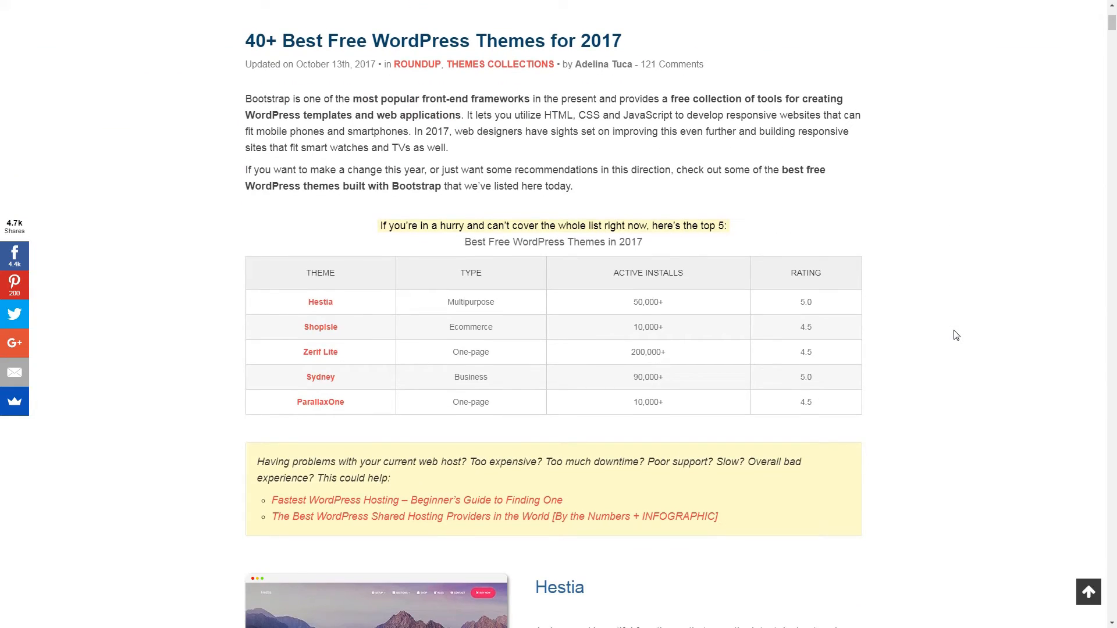
scroll(down, 3)
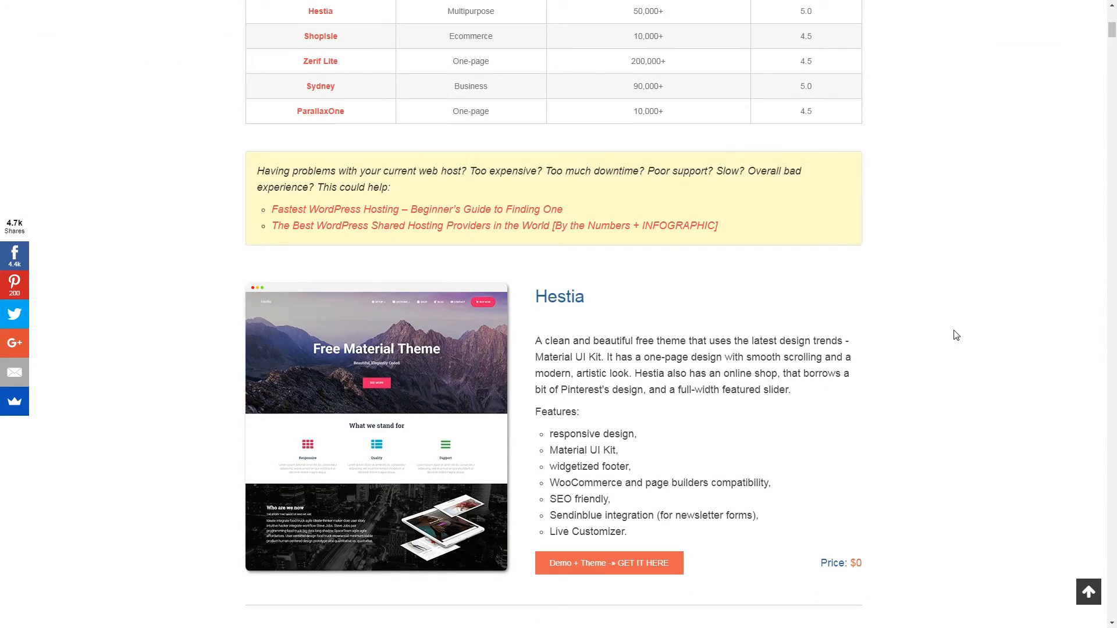
scroll(down, 3)
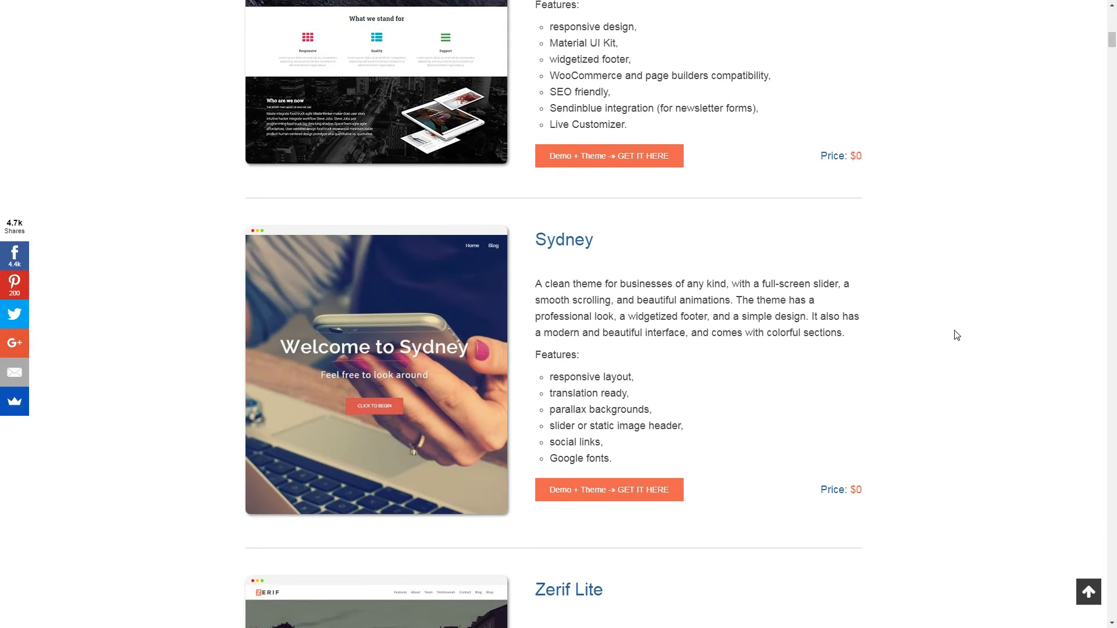
scroll(down, 3)
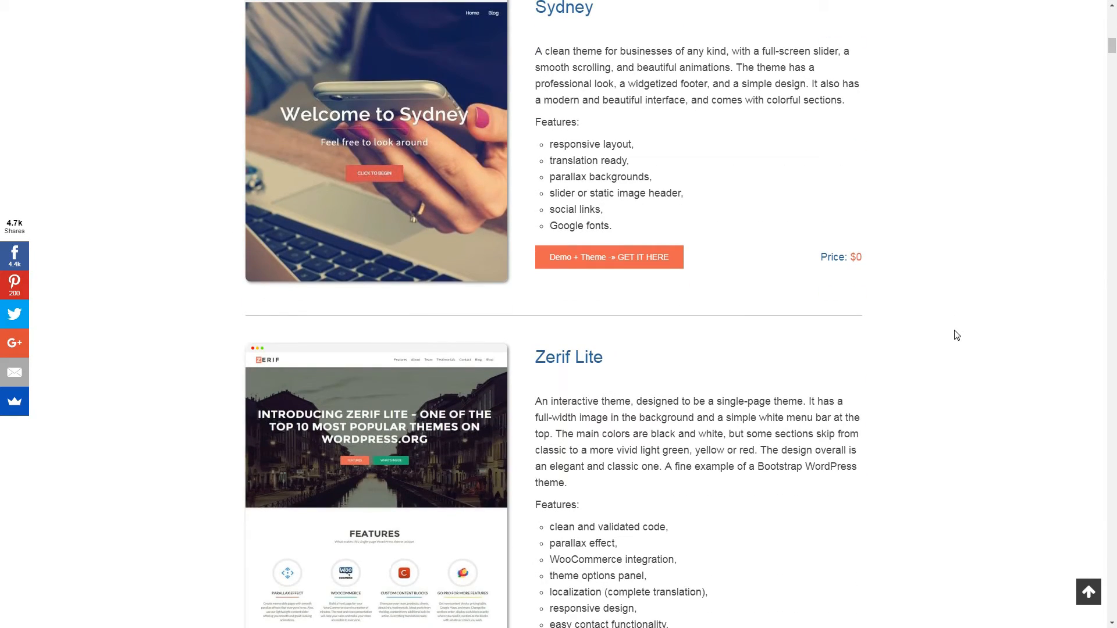
scroll(down, 3)
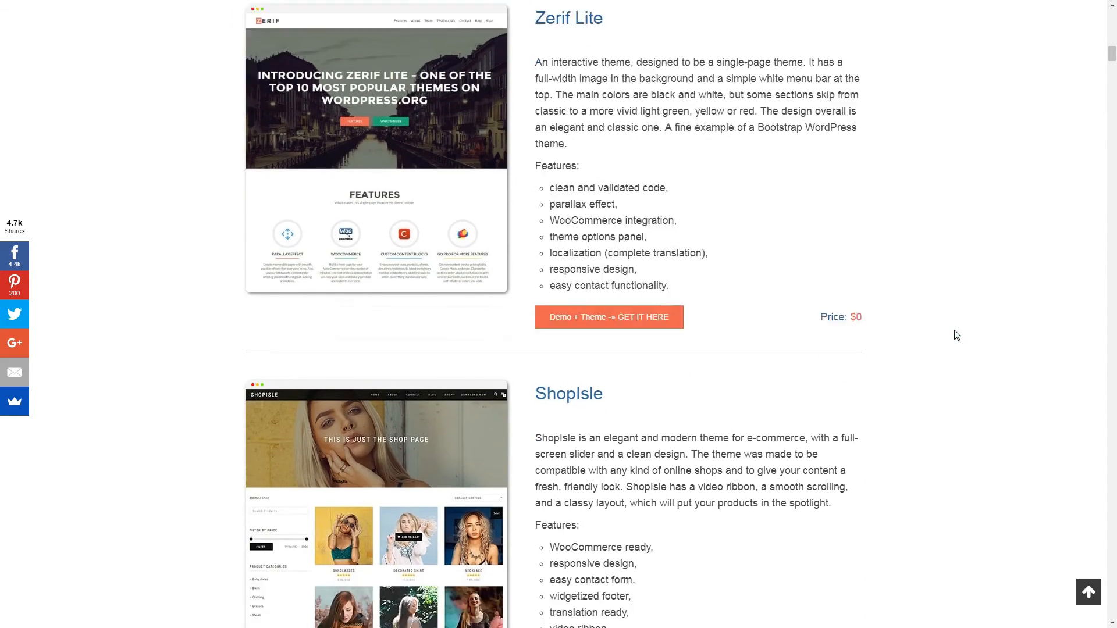
scroll(down, 3)
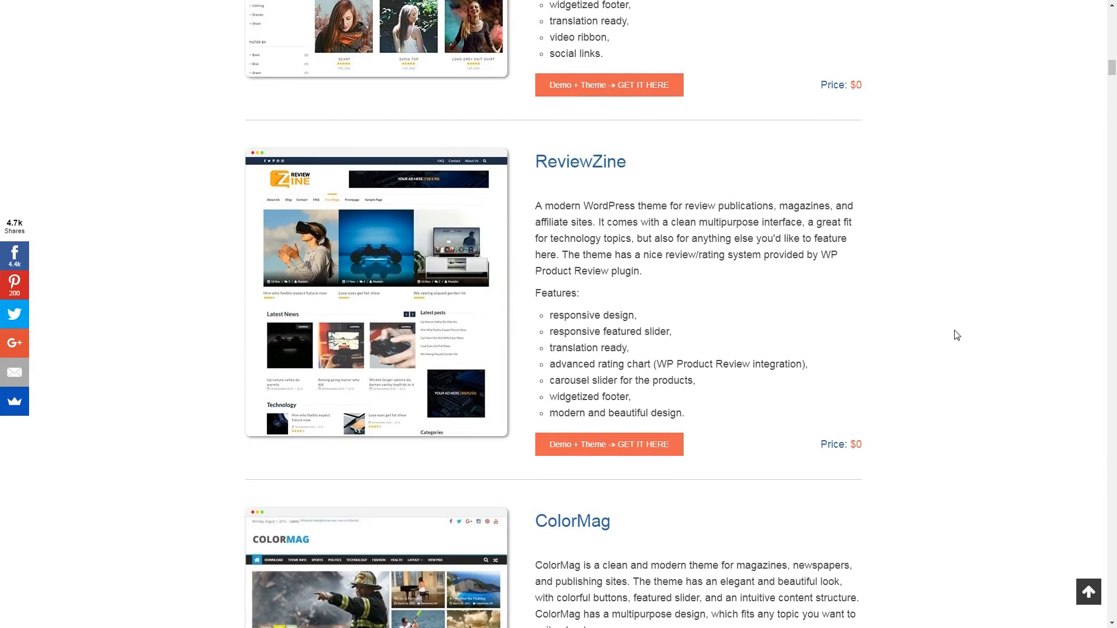
scroll(down, 3)
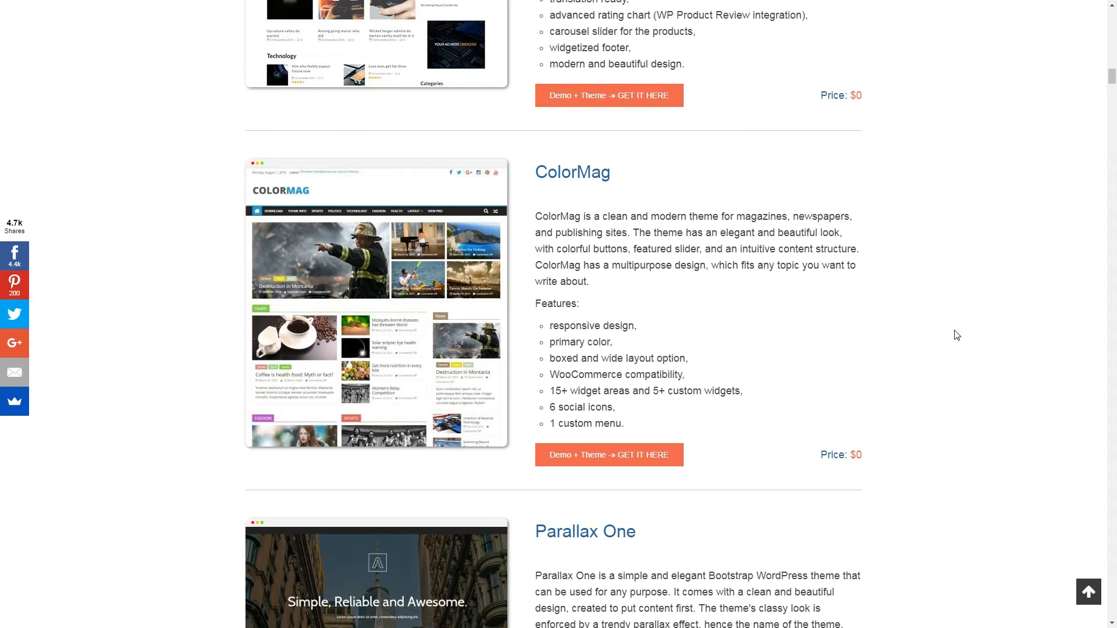
scroll(down, 3)
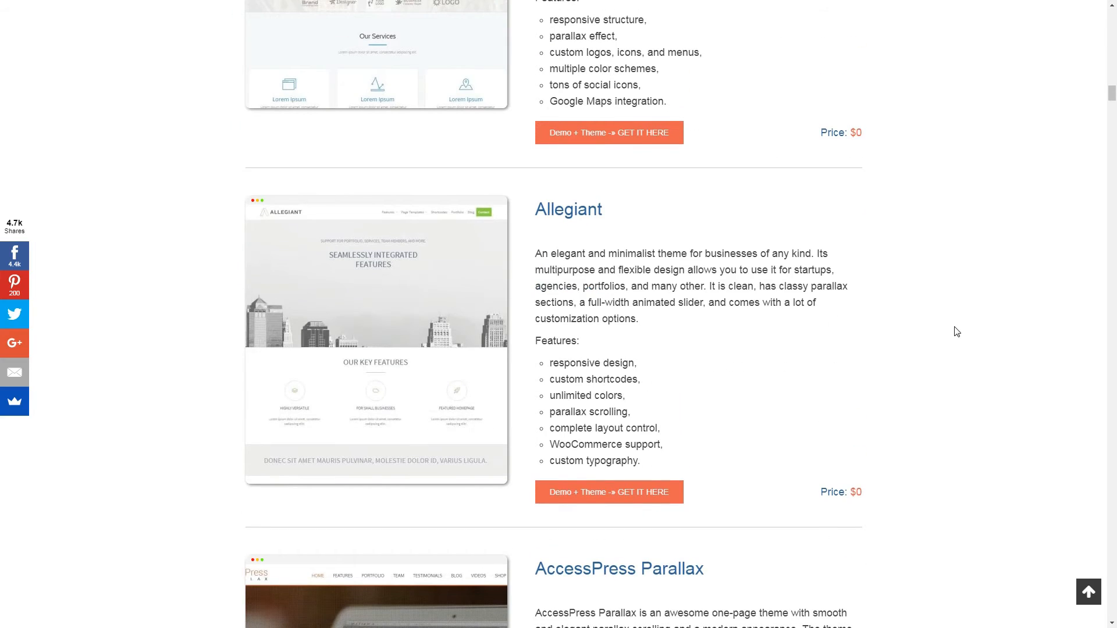
scroll(down, 3)
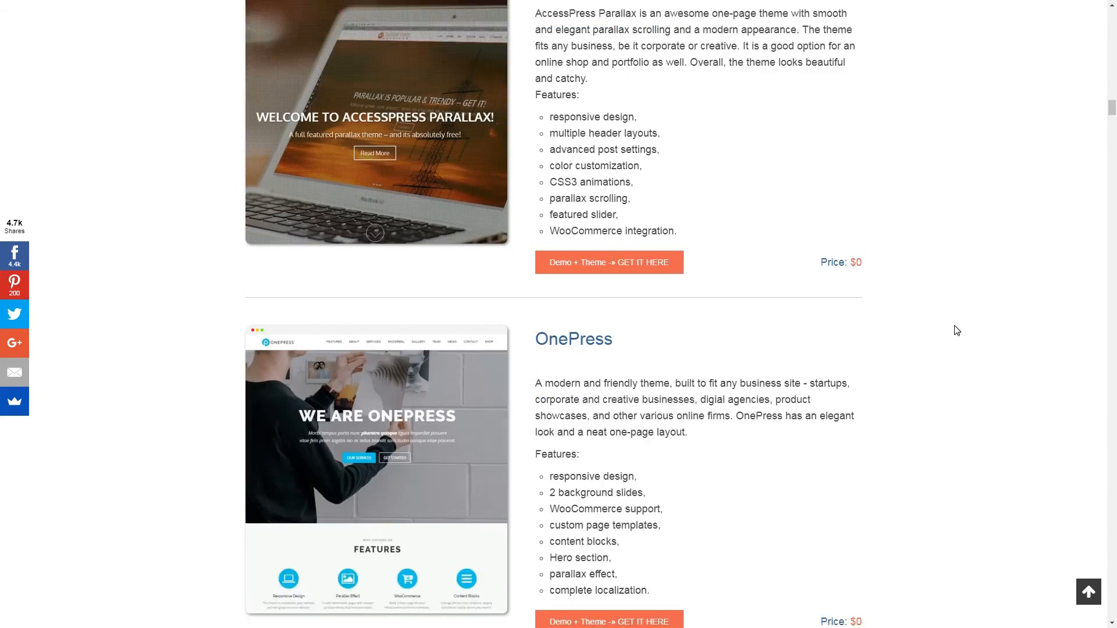
scroll(down, 3)
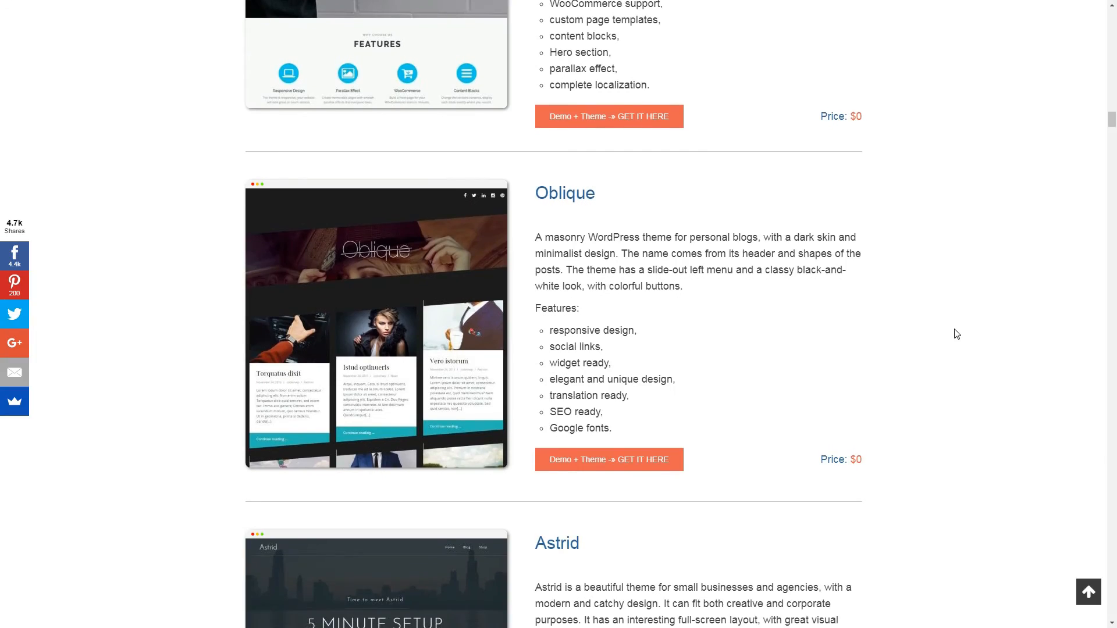
scroll(down, 3)
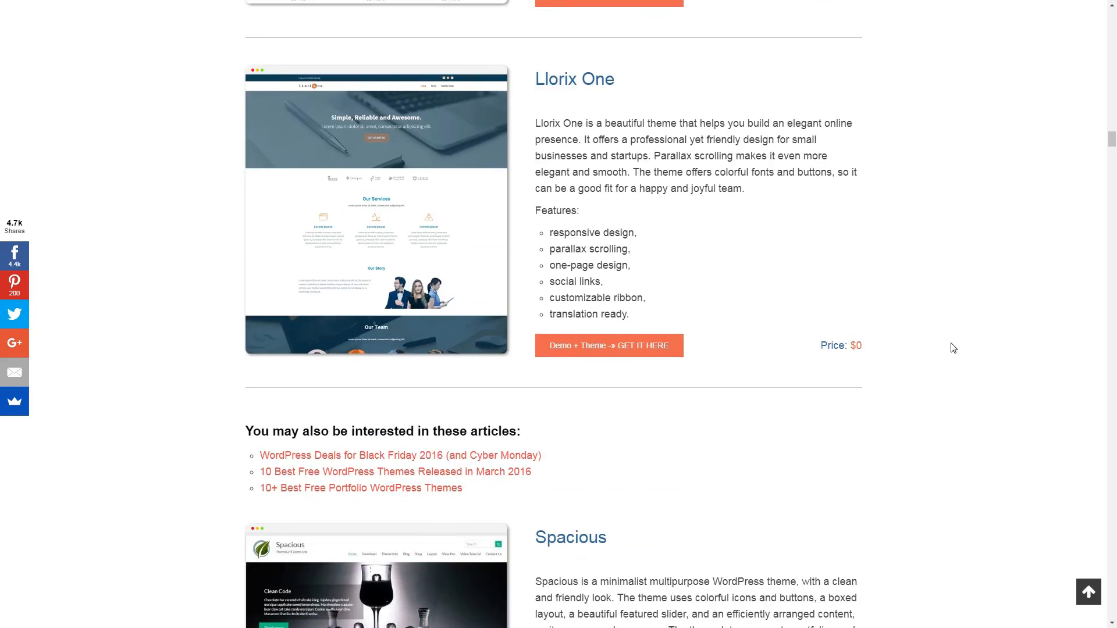
scroll(down, 3)
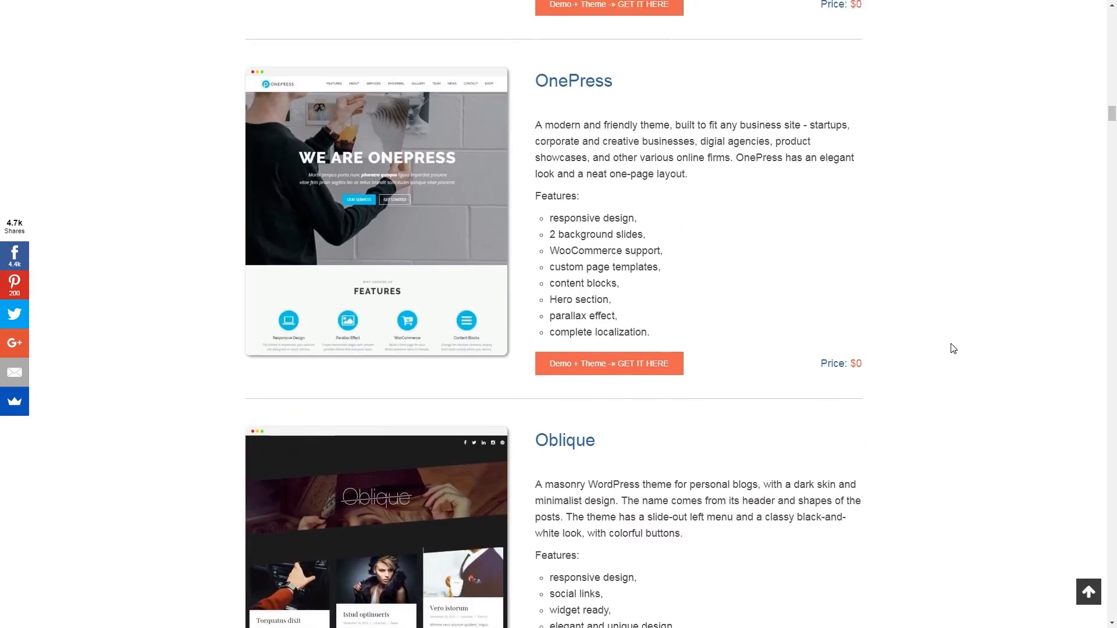
scroll(up, 3)
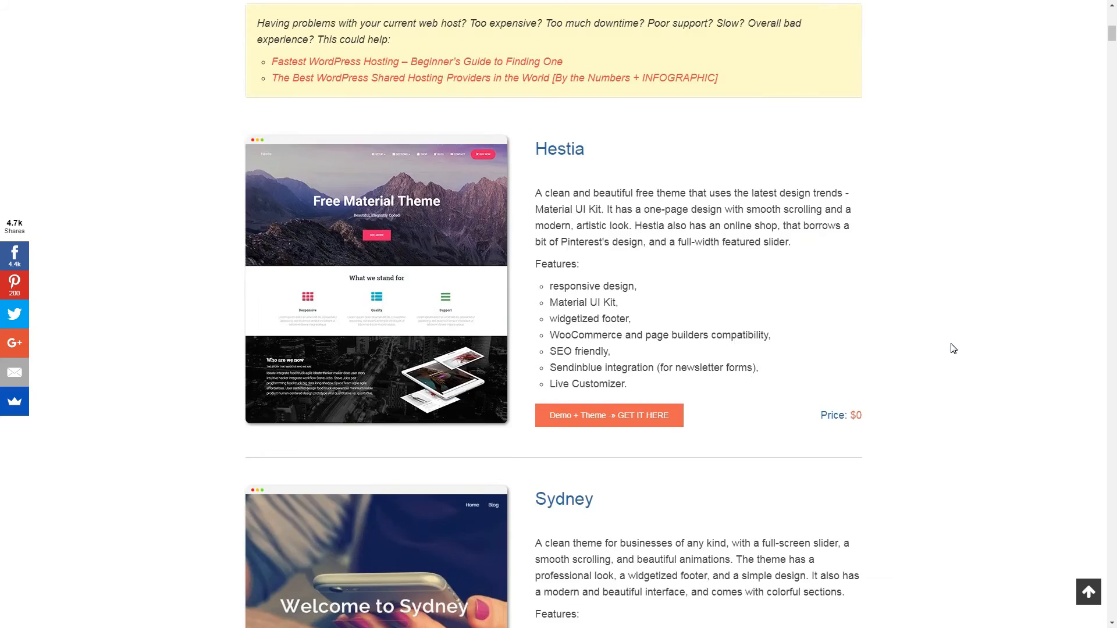